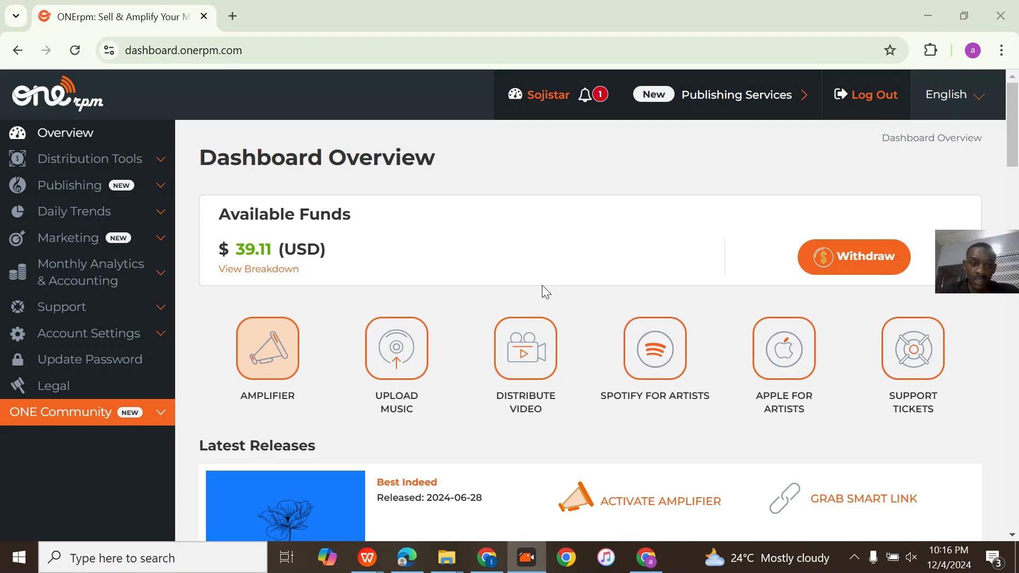
{"action": "mouse_move", "coordinate": [539, 300]}
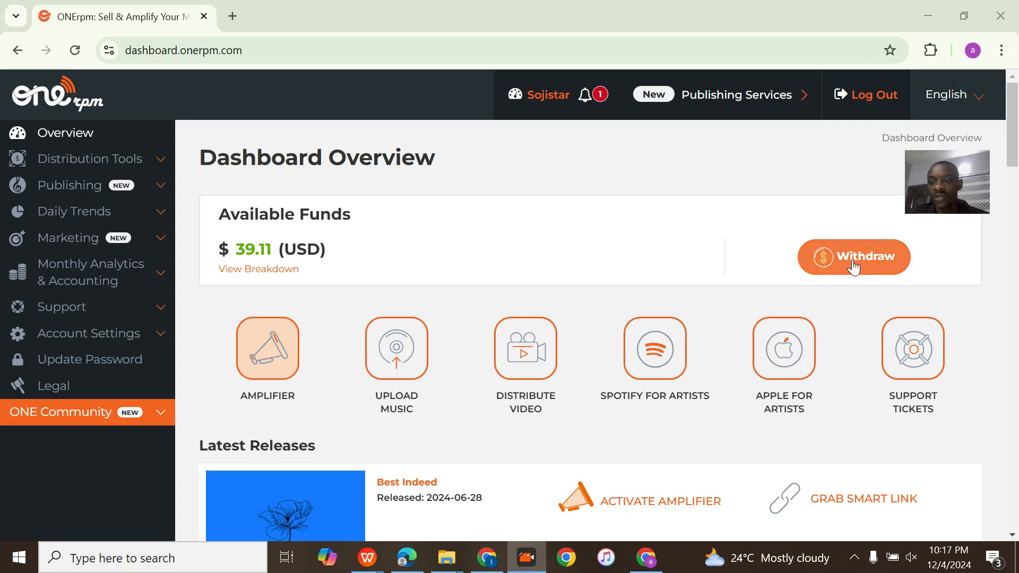
Choose to withdraw the $39.11 balance through Payoneer and agree to configure the missing account.
{"action": "left_click", "coordinate": [853, 257]}
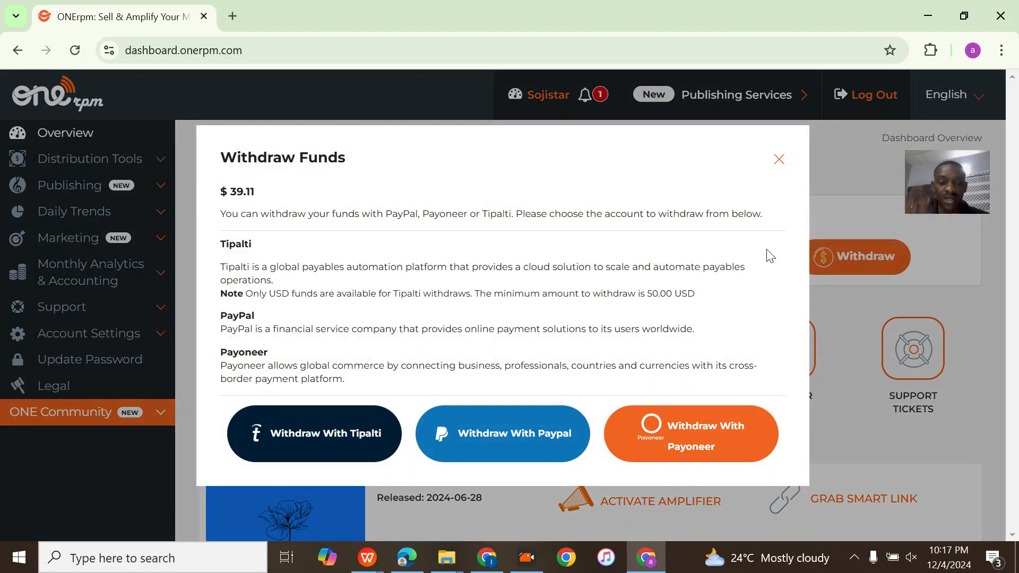
{"action": "mouse_move", "coordinate": [639, 266]}
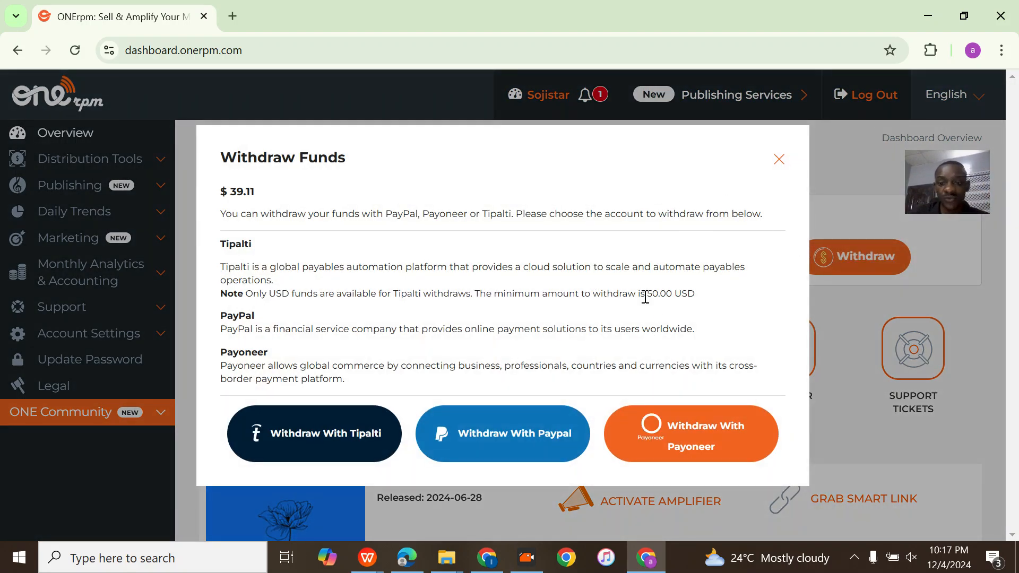
{"action": "mouse_move", "coordinate": [705, 432]}
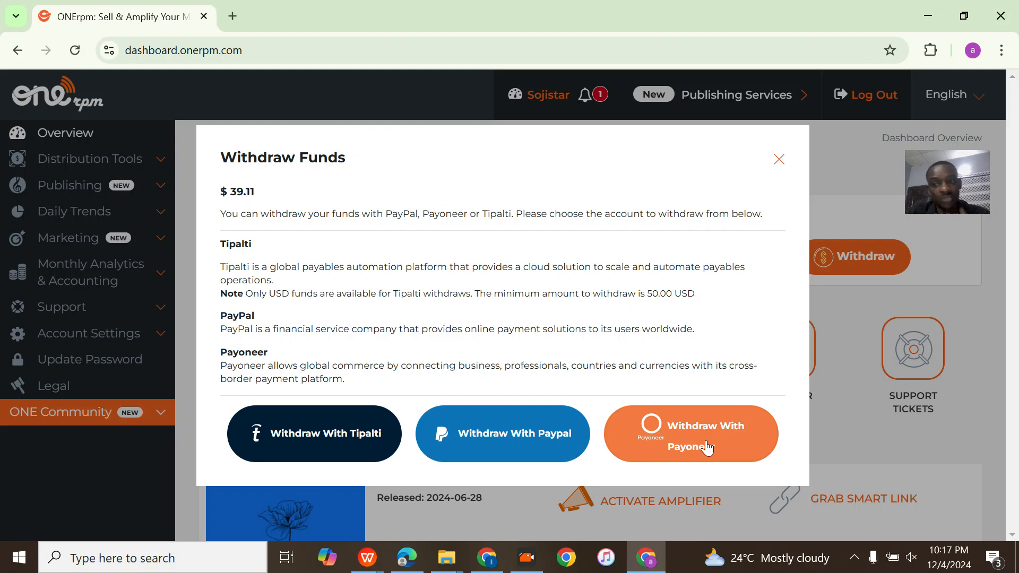
{"action": "left_click", "coordinate": [689, 433]}
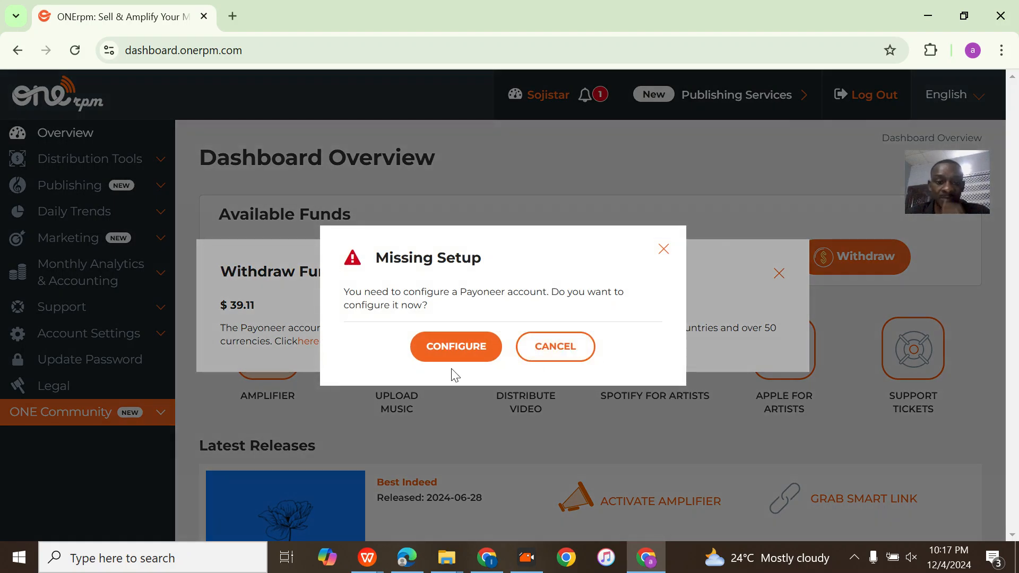
{"action": "left_click", "coordinate": [554, 347]}
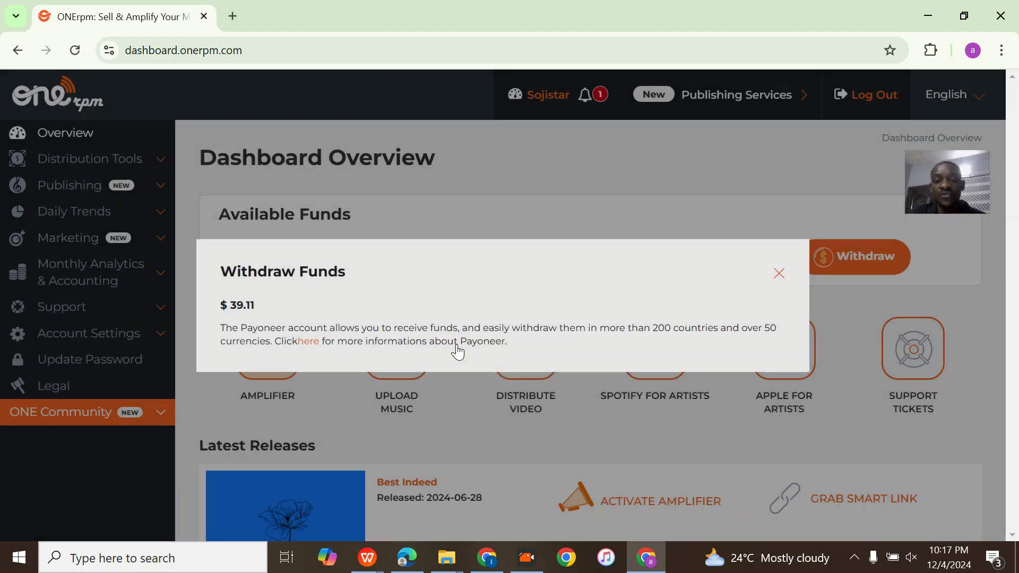
Open the Payoneer Setup form and scroll down to the Tax Address section.
{"action": "left_click", "coordinate": [308, 341]}
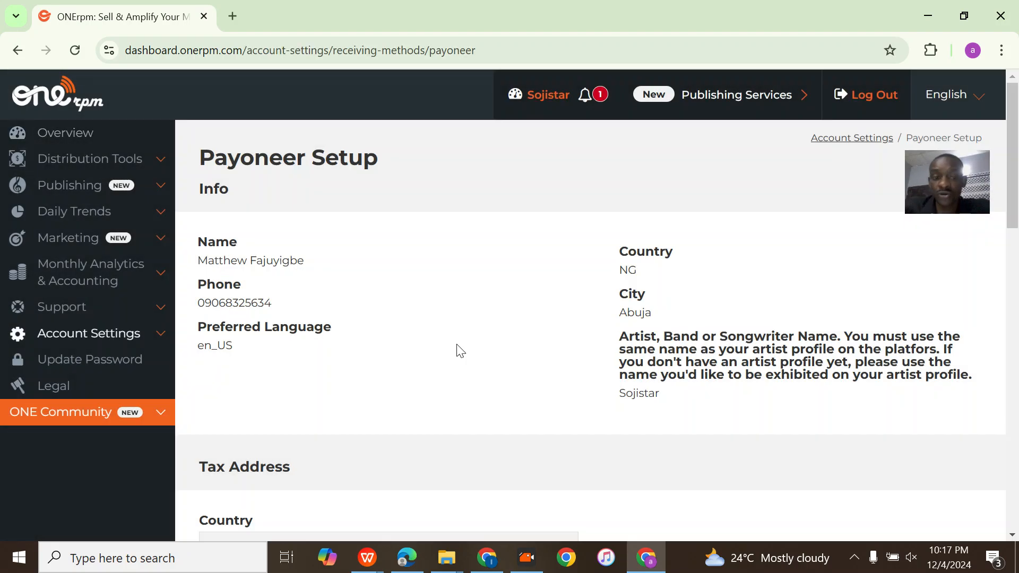
{"action": "scroll", "scroll_direction": "down", "scroll_amount": 3}
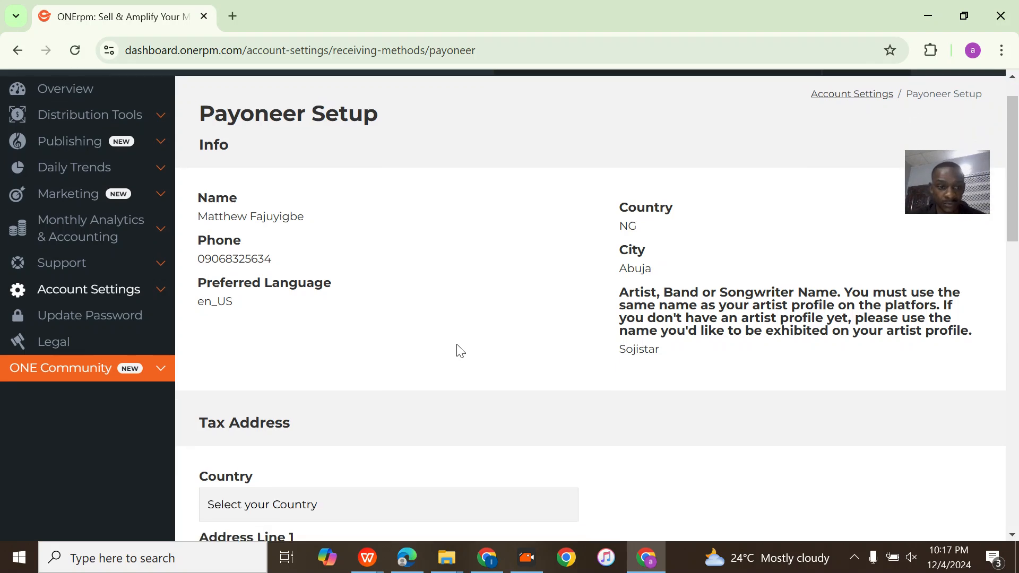
{"action": "scroll", "scroll_direction": "down", "scroll_amount": 3}
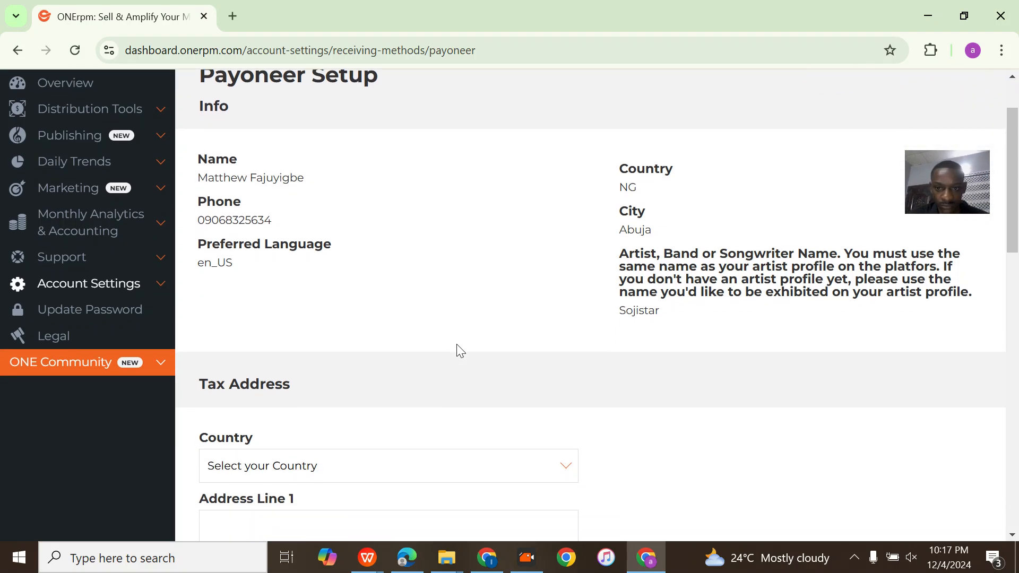
{"action": "scroll", "scroll_direction": "down", "scroll_amount": 3}
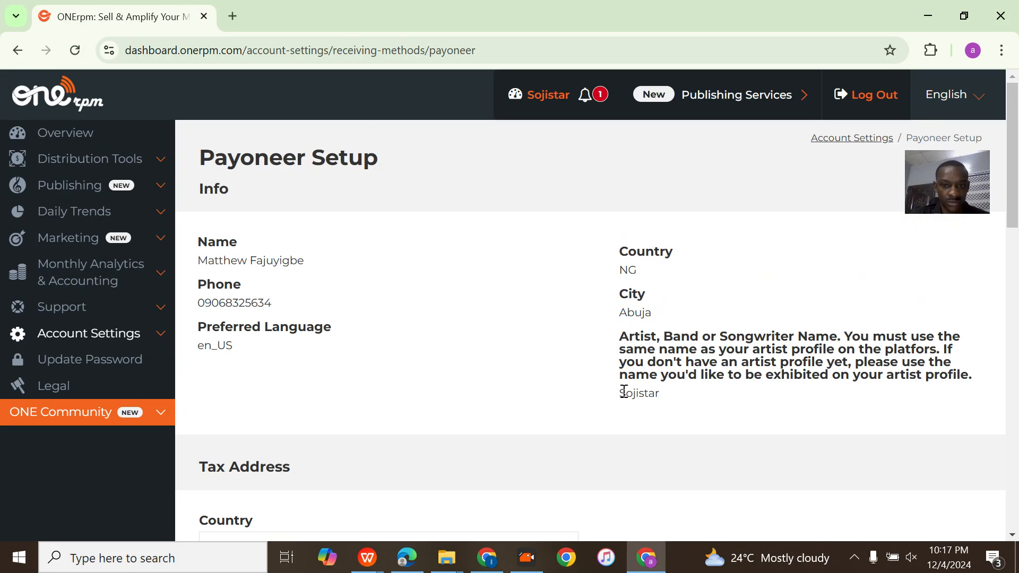
{"action": "mouse_move", "coordinate": [422, 264]}
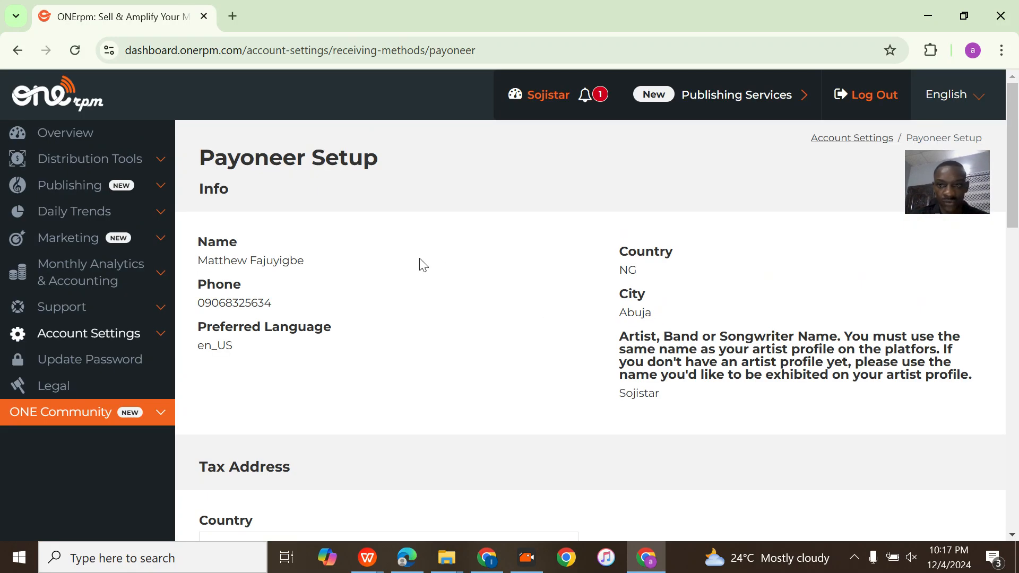
{"action": "scroll", "scroll_direction": "down", "scroll_amount": 3}
{"action": "type", "text": "m"}
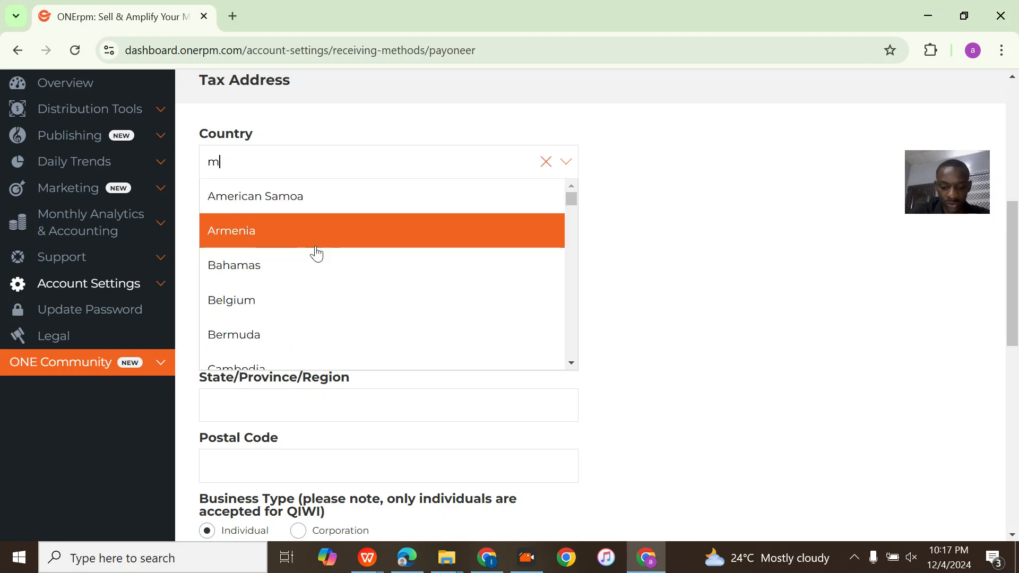
Select Nigeria as the tax country and enter Makurdi as the city.
{"action": "type", "text": "ig"}
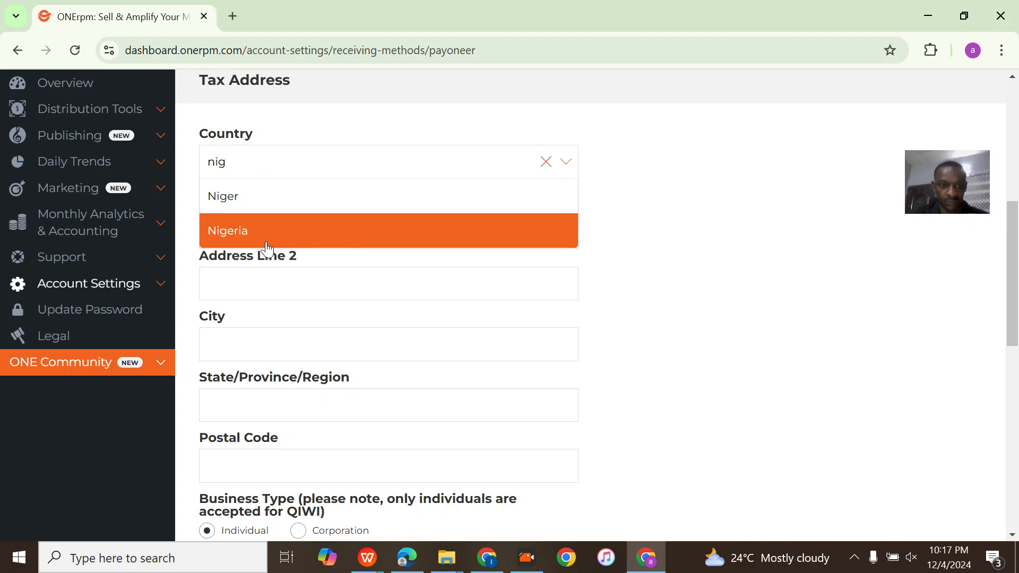
{"action": "left_click", "coordinate": [228, 230]}
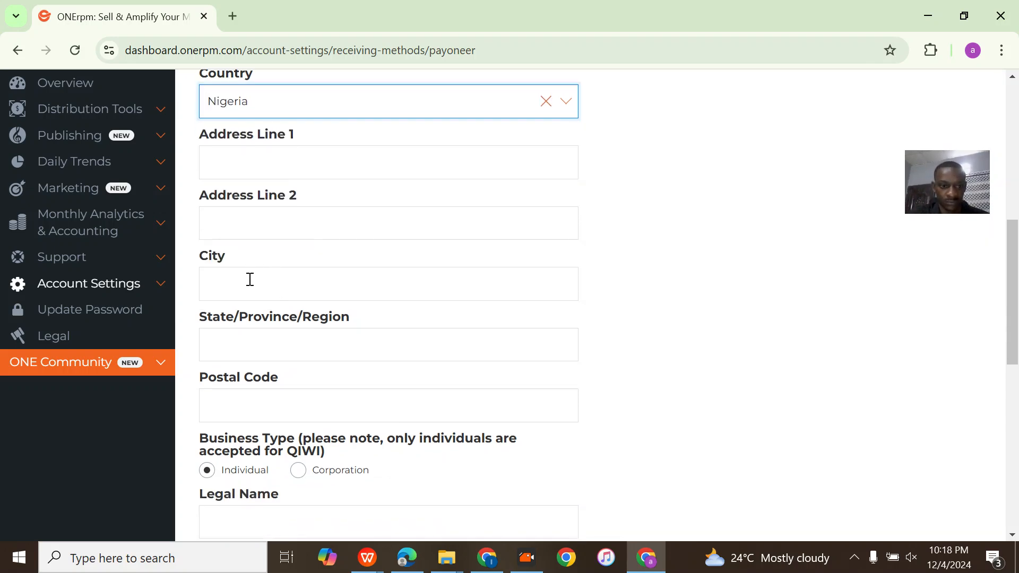
{"action": "left_click", "coordinate": [388, 284]}
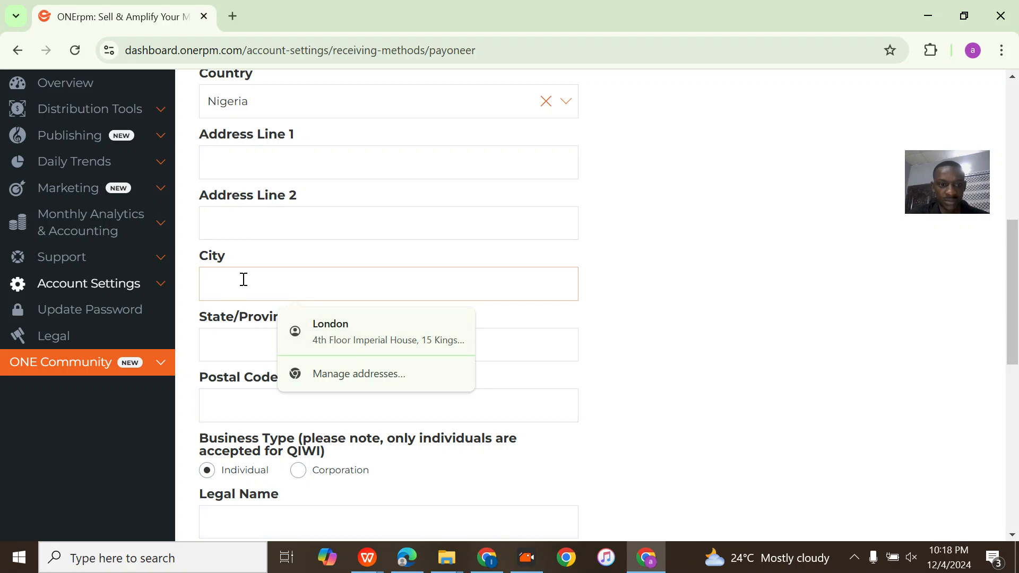
{"action": "type", "text": "Maku"}
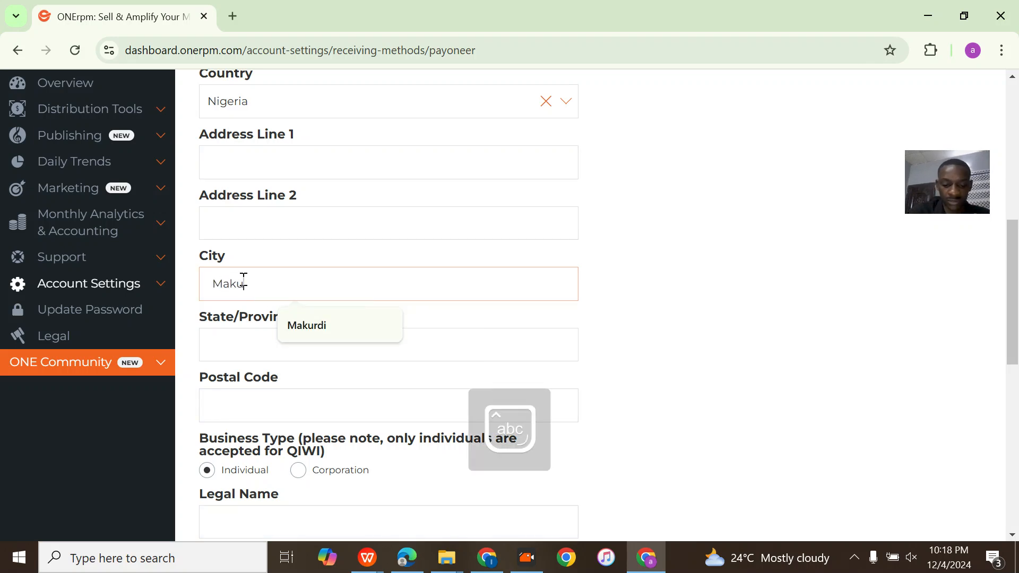
Enter state Benue and postal code 970101, then begin typing the legal name.
{"action": "left_click", "coordinate": [306, 324]}
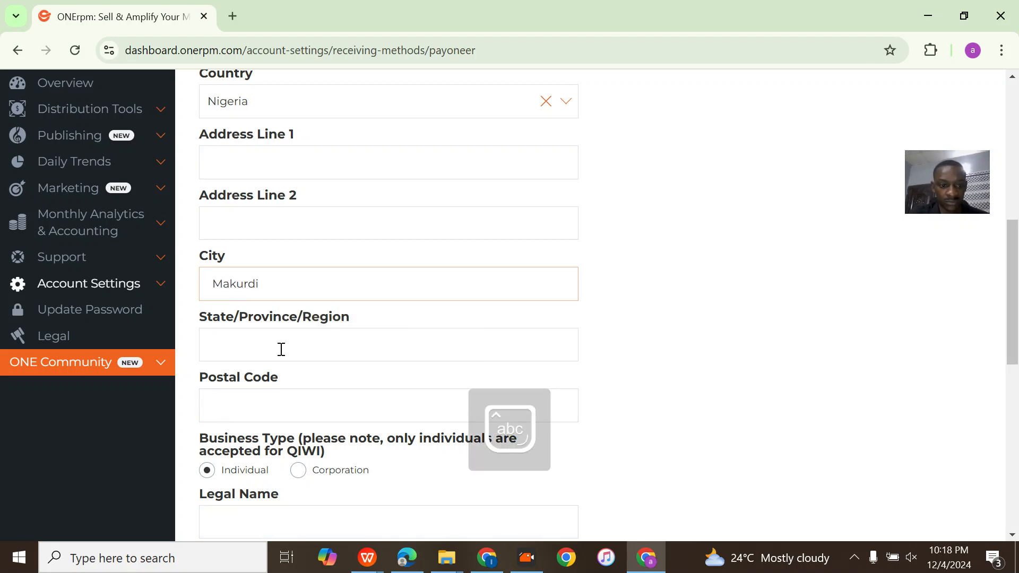
{"action": "type", "text": "Benue"}
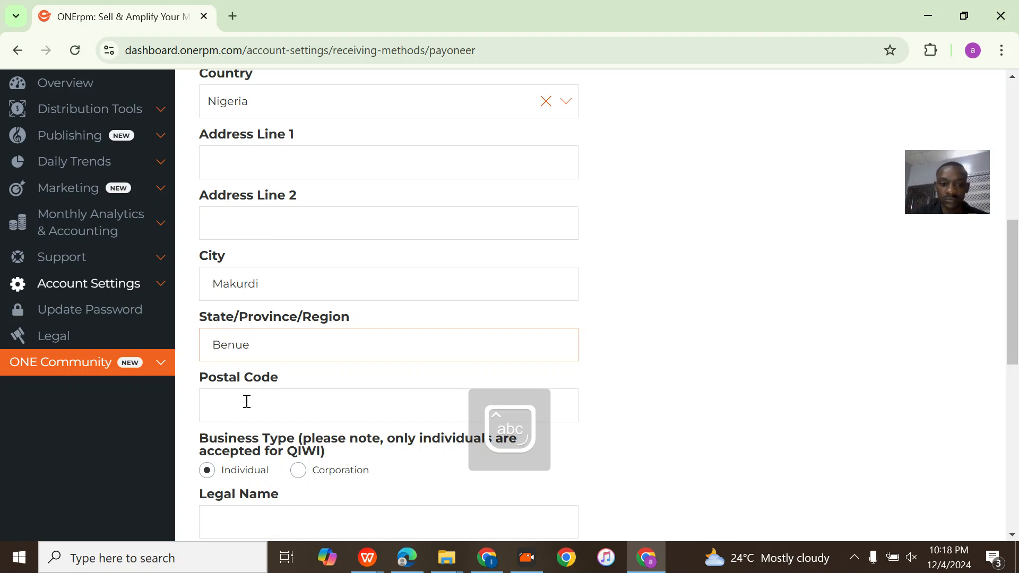
{"action": "left_click", "coordinate": [387, 404]}
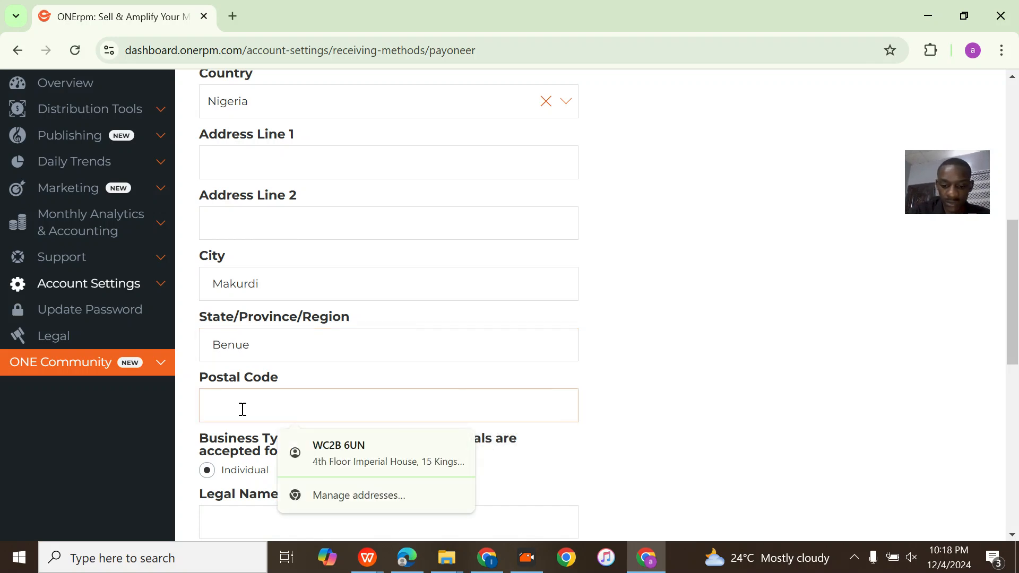
{"action": "type", "text": "970101"}
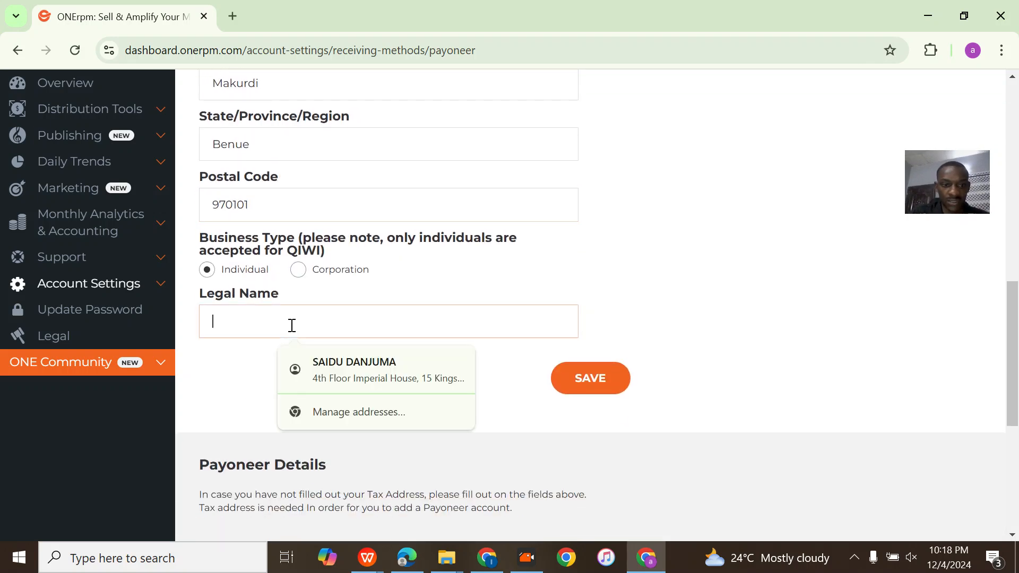
{"action": "type", "text": "Andre"}
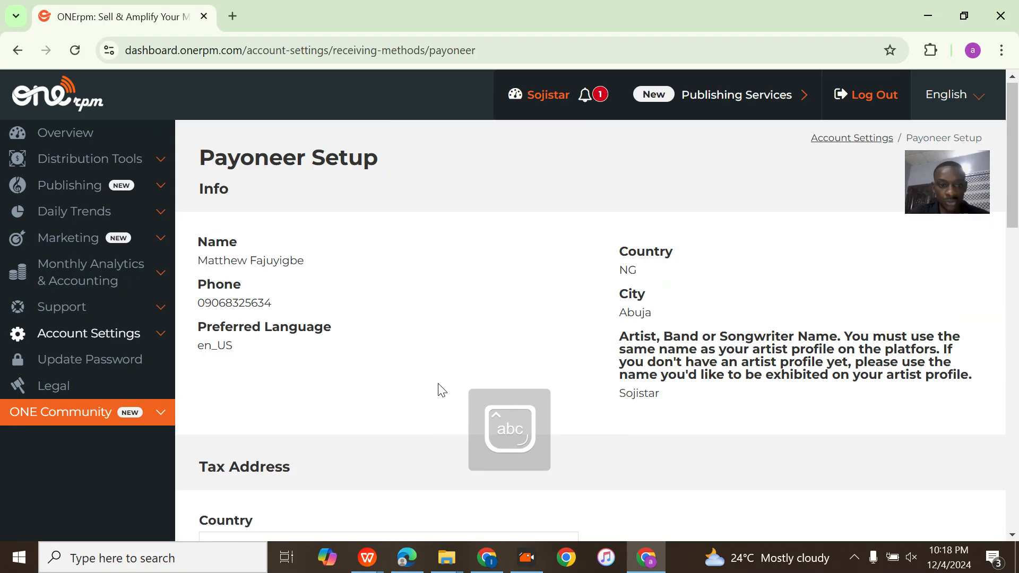
Scroll to the tax address and reselect Nigeria as the country.
{"action": "scroll", "scroll_direction": "down", "scroll_amount": 3}
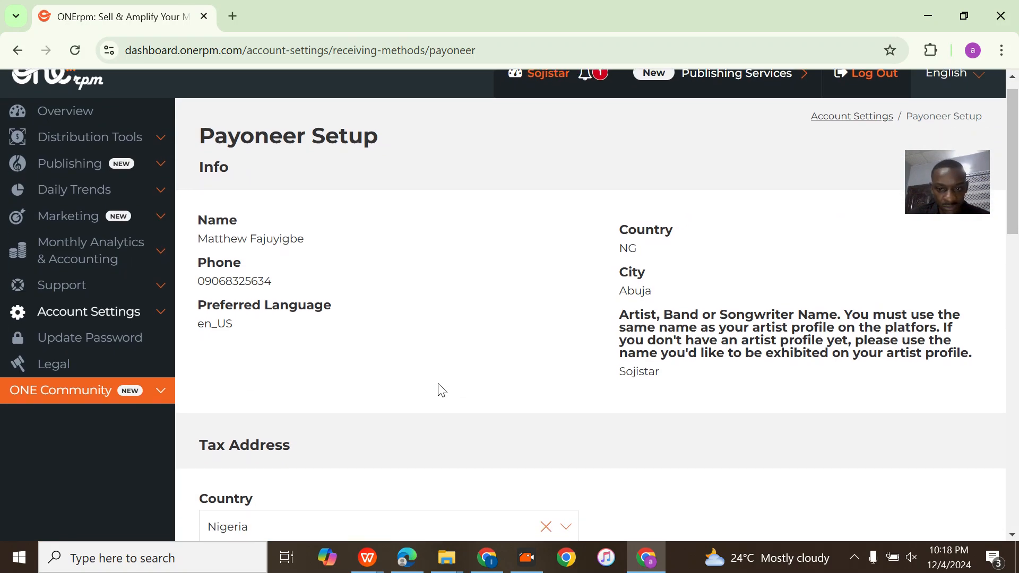
{"action": "scroll", "scroll_direction": "down", "scroll_amount": 3}
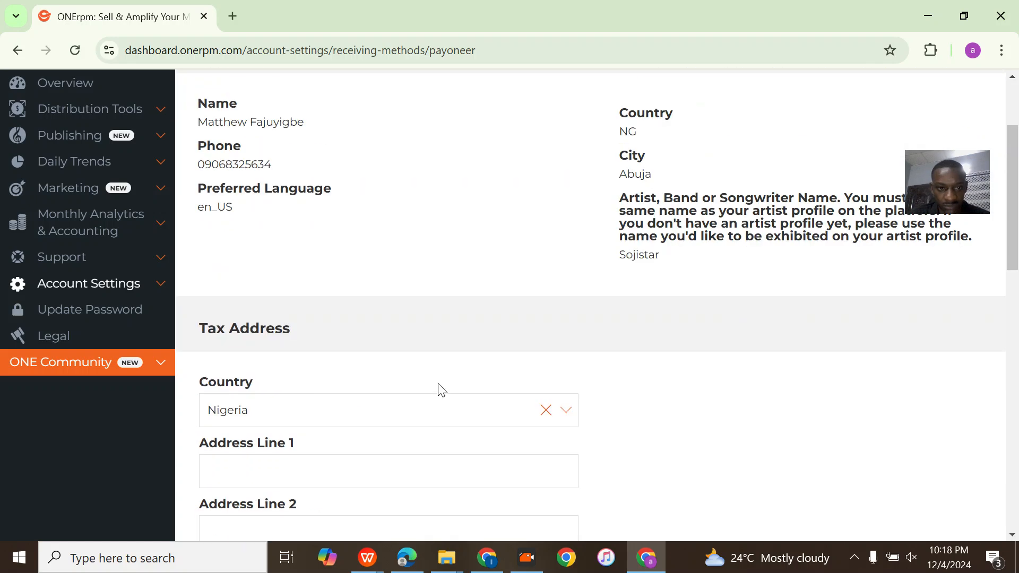
{"action": "scroll", "scroll_direction": "down", "scroll_amount": 3}
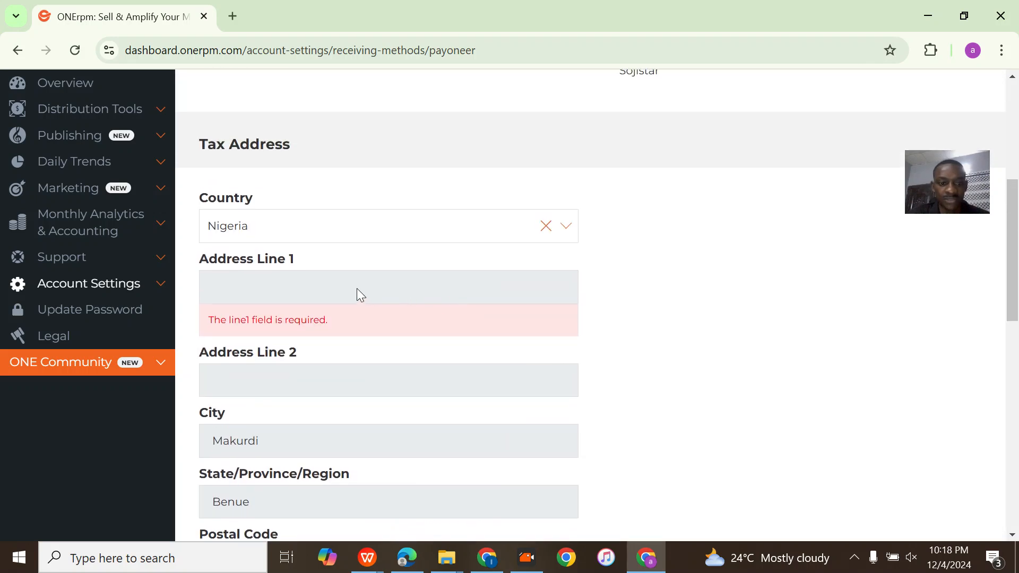
{"action": "scroll", "scroll_direction": "down", "scroll_amount": 3}
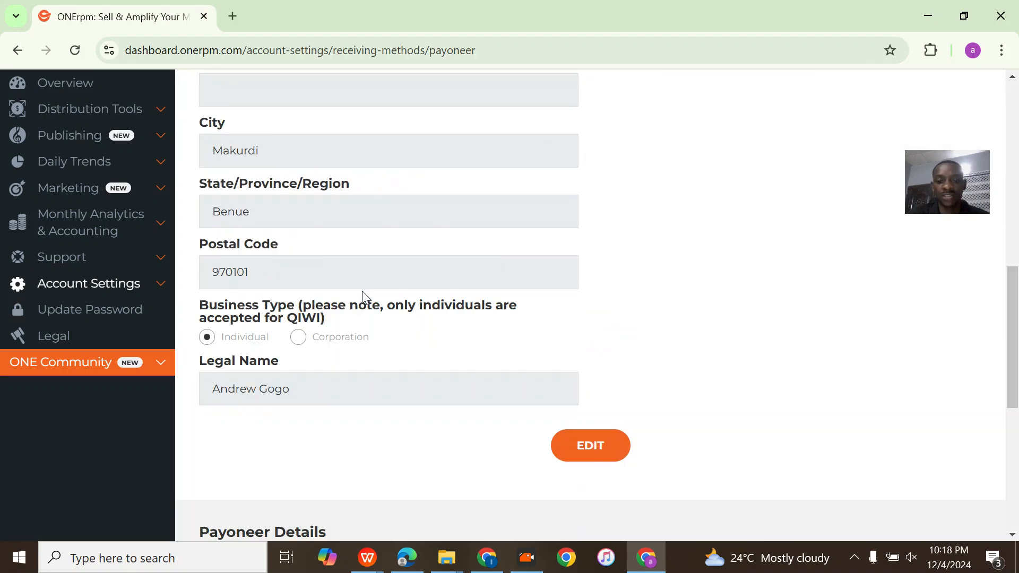
{"action": "left_click", "coordinate": [388, 187]}
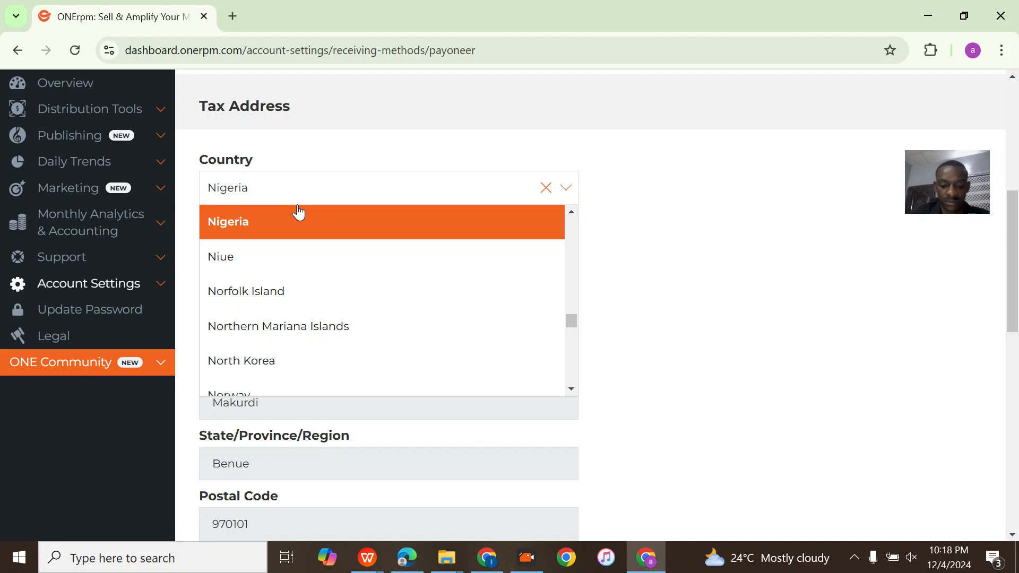
{"action": "left_click", "coordinate": [227, 220]}
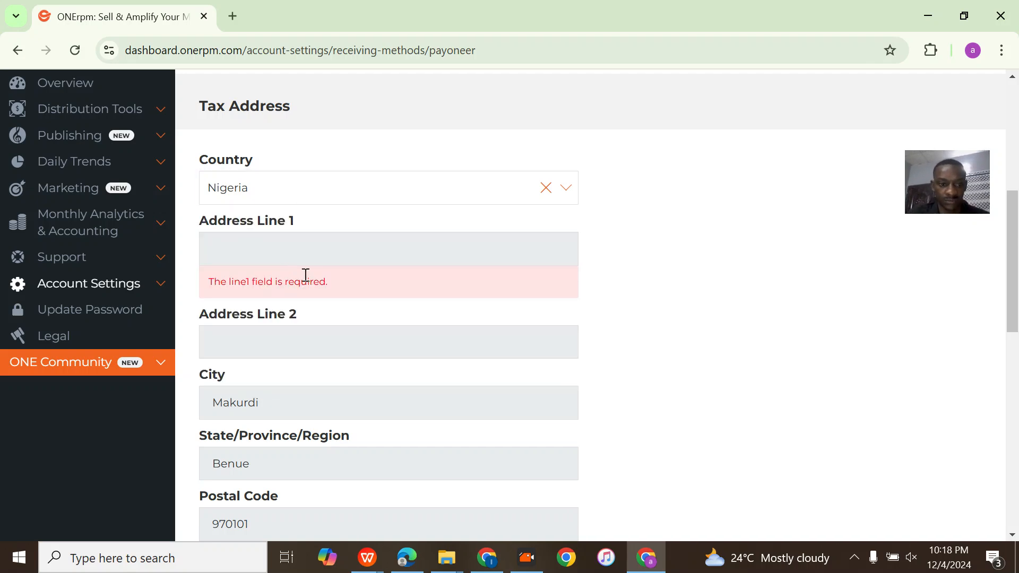
Reopen the tax country dropdown and clear the selected country.
{"action": "scroll", "scroll_direction": "down", "scroll_amount": 3}
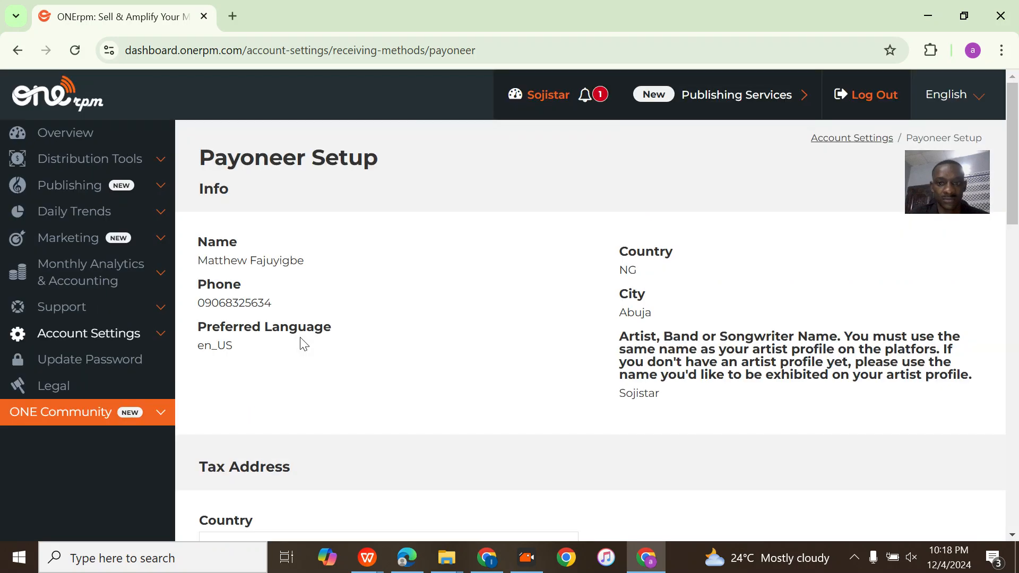
{"action": "scroll", "scroll_direction": "down", "scroll_amount": 3}
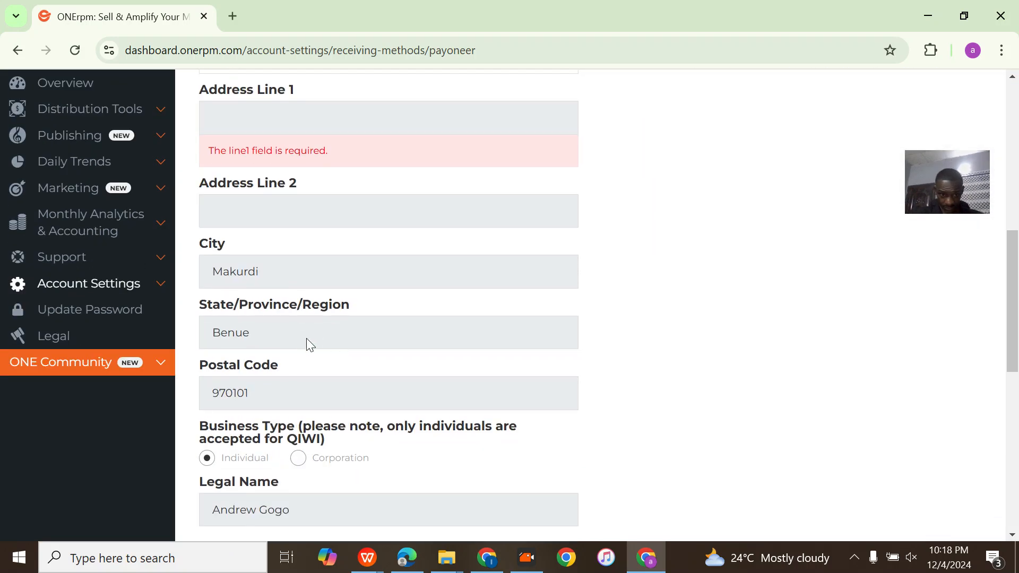
{"action": "scroll", "scroll_direction": "up", "scroll_amount": 3}
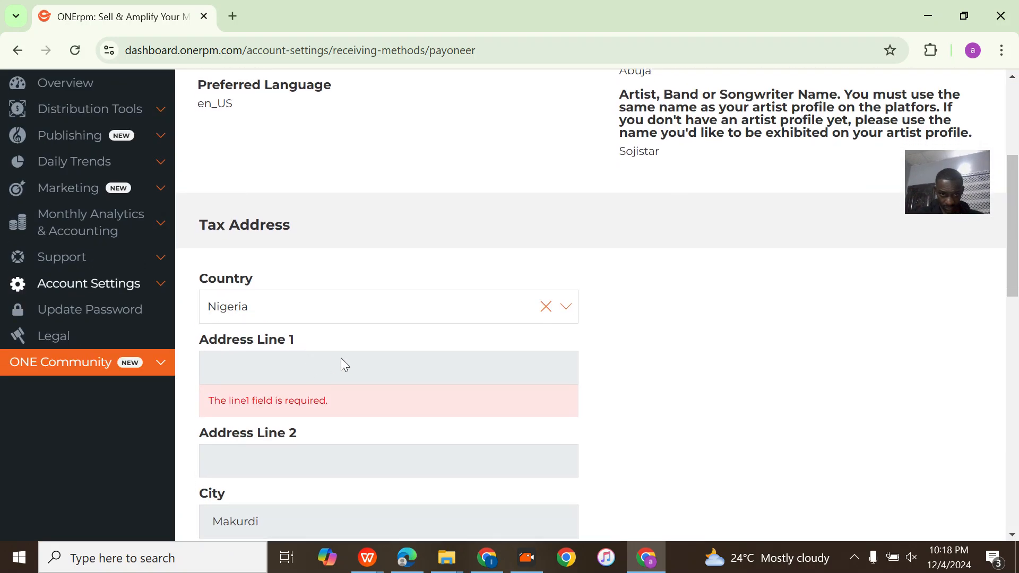
{"action": "left_click", "coordinate": [564, 306]}
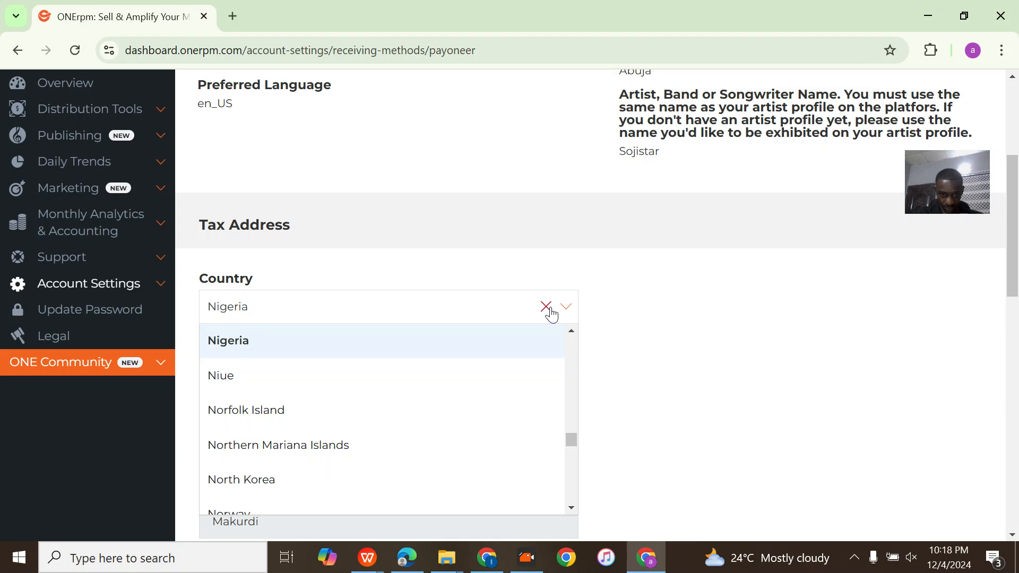
{"action": "left_click", "coordinate": [545, 306]}
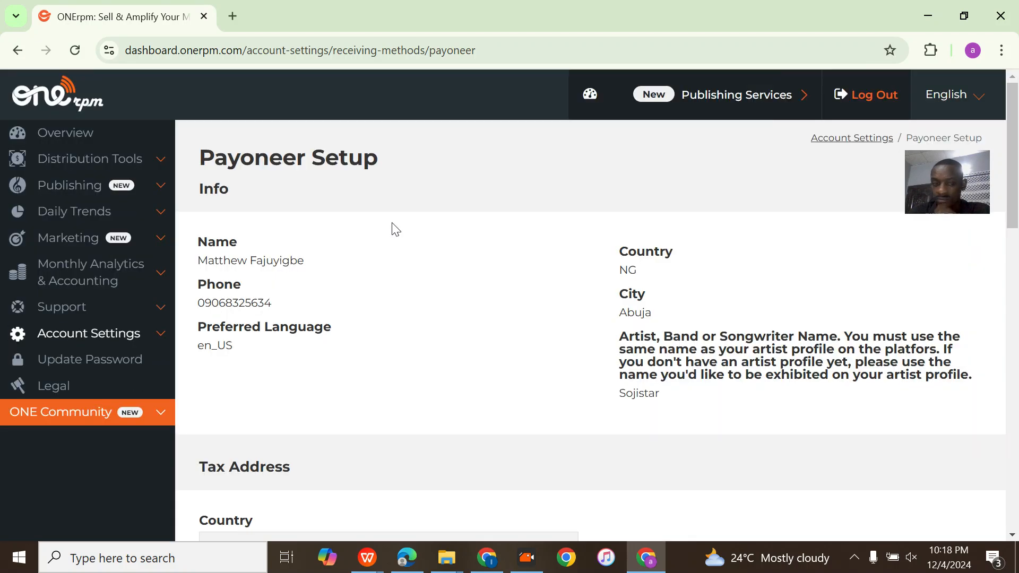
Select Nigeria and enter address Wurukum Makurdi, city Makurdi, state Benue, postal code 970101.
{"action": "scroll", "scroll_direction": "down", "scroll_amount": 3}
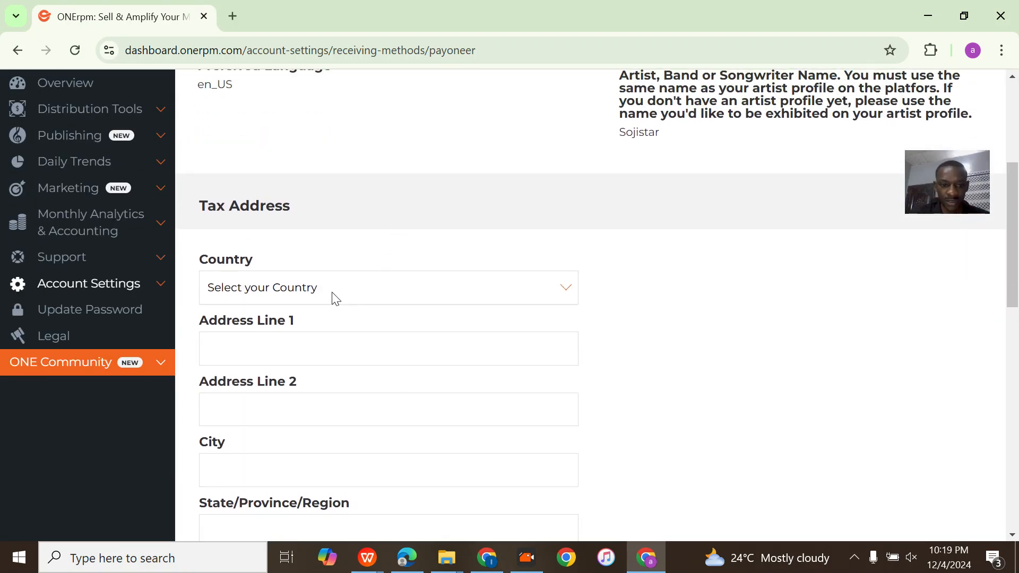
{"action": "left_click", "coordinate": [387, 287]}
{"action": "type", "text": "Nigeria"}
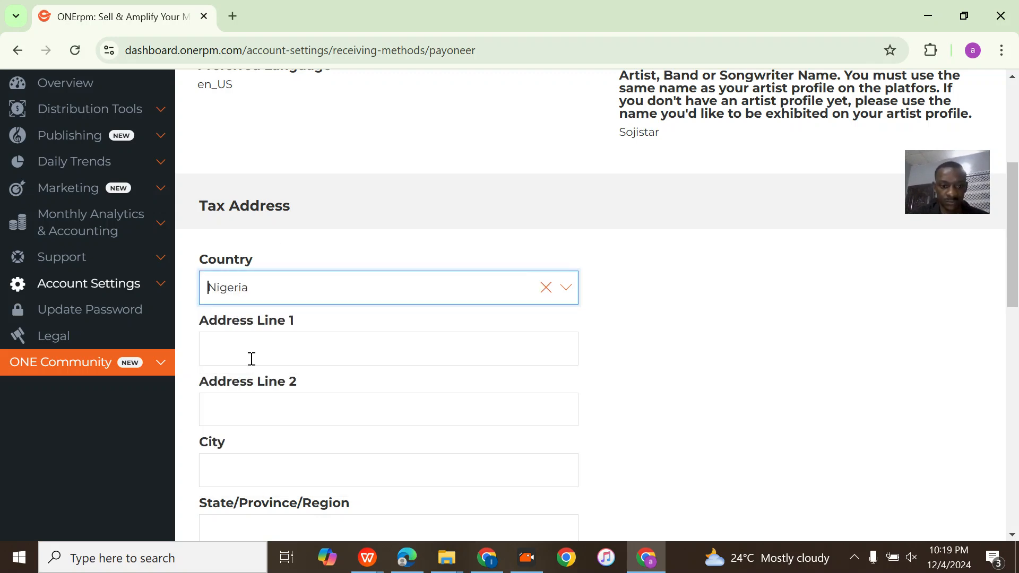
{"action": "left_click", "coordinate": [387, 258]}
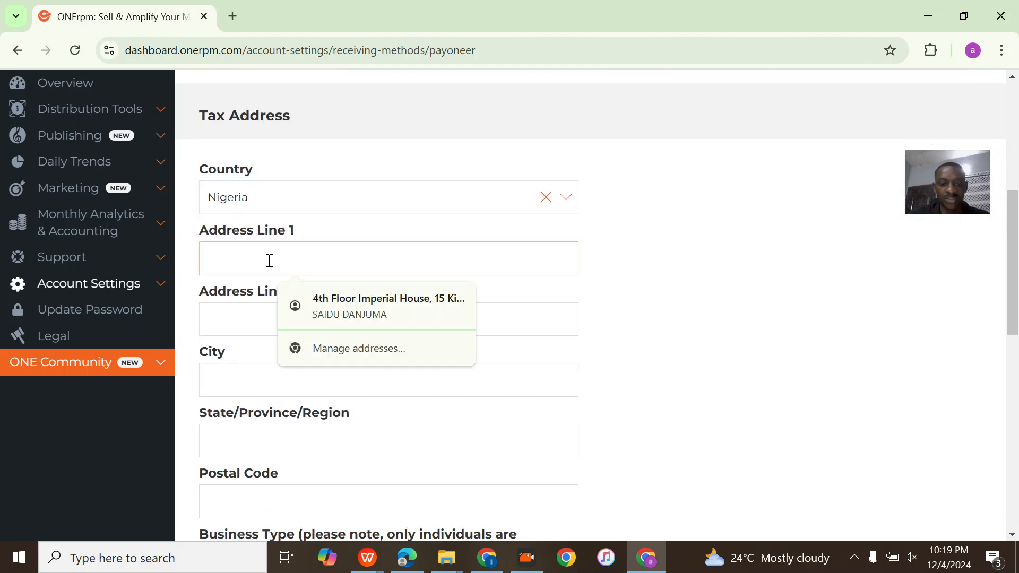
{"action": "type", "text": "W"}
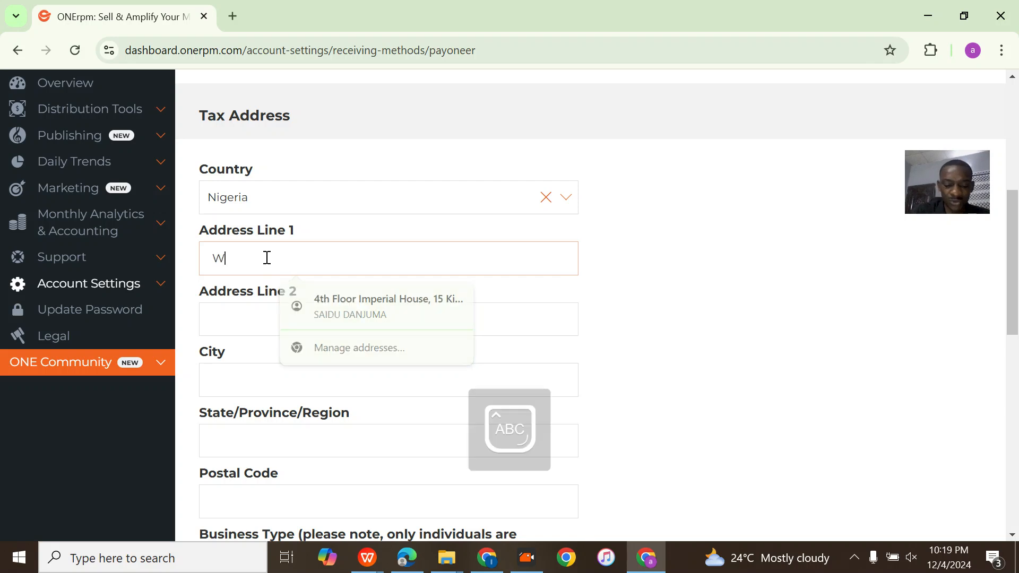
{"action": "type", "text": "urukum Makurdi"}
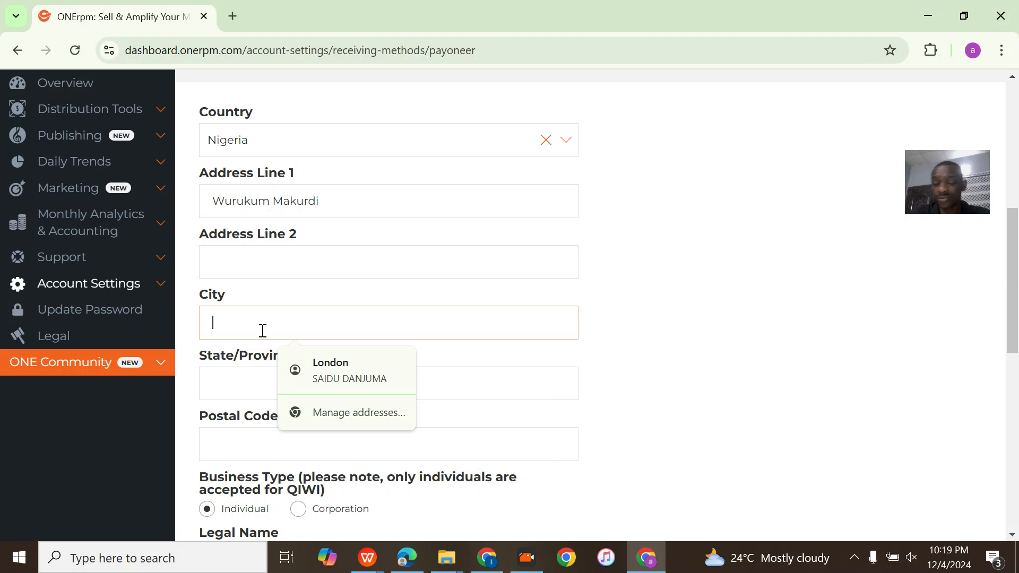
{"action": "type", "text": "Makurdi"}
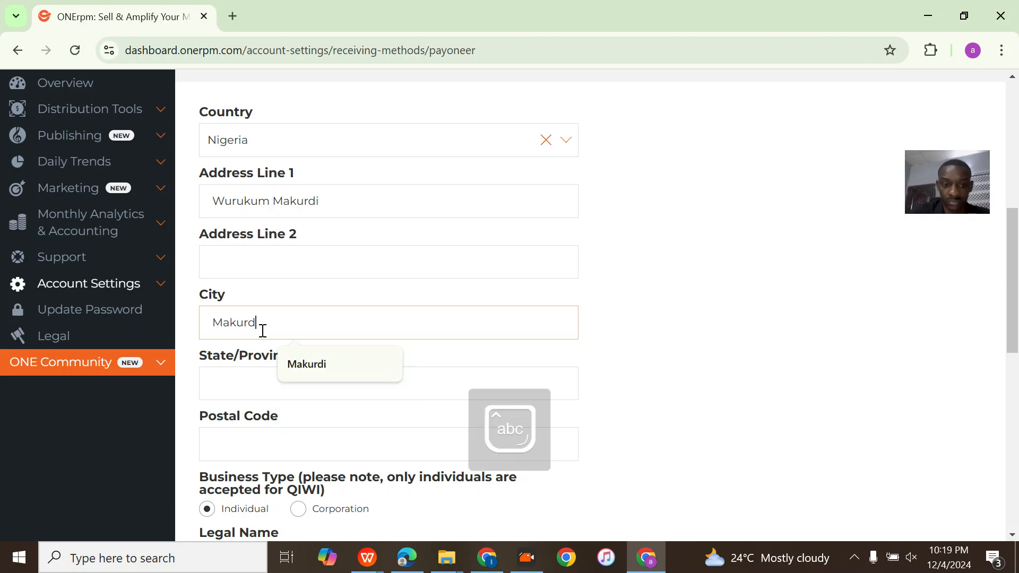
{"action": "type", "text": "Benue"}
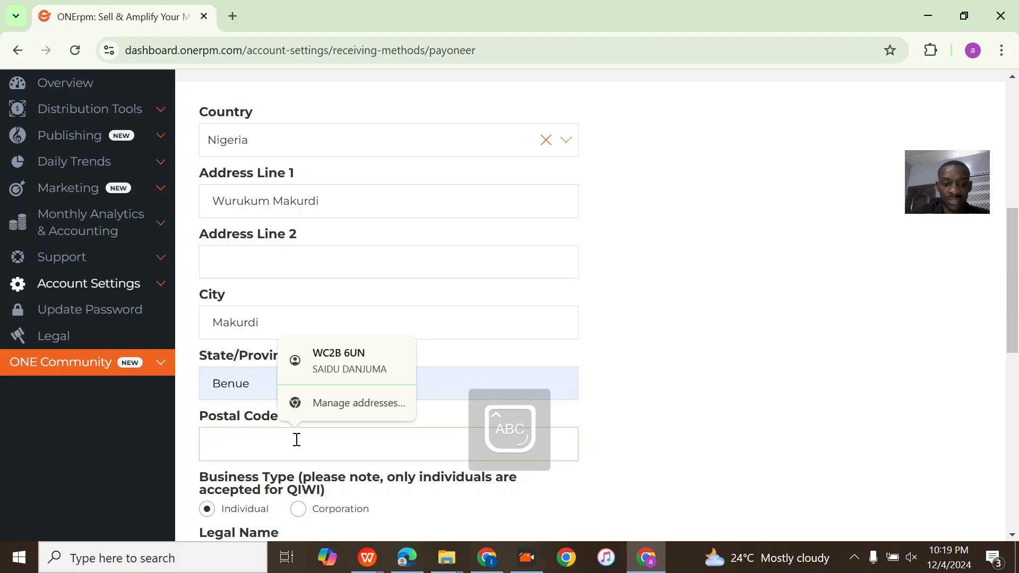
{"action": "type", "text": "970101"}
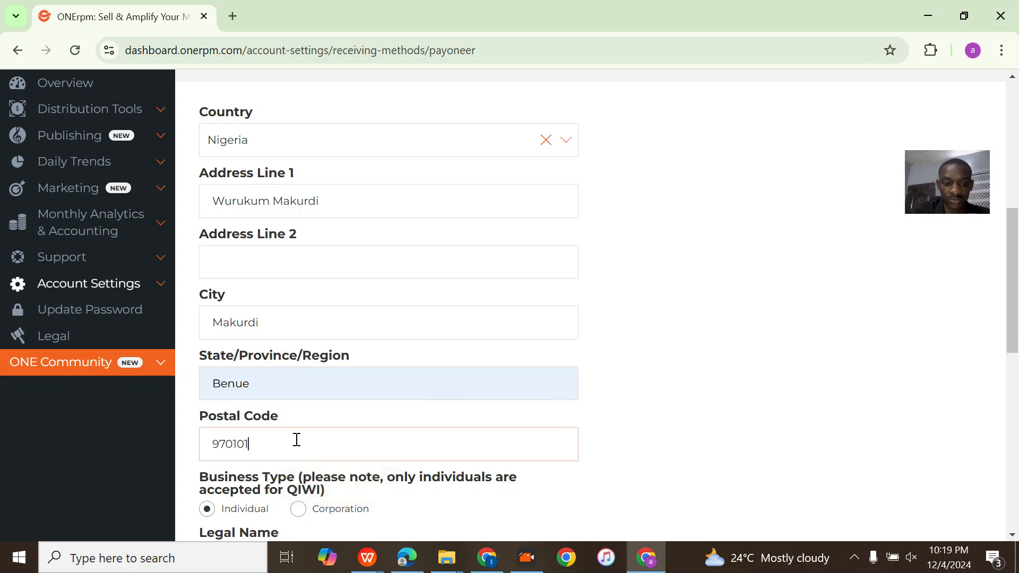
Fill in the suggested legal name, save the tax address, and return to the dashboard.
{"action": "scroll", "scroll_direction": "down", "scroll_amount": 3}
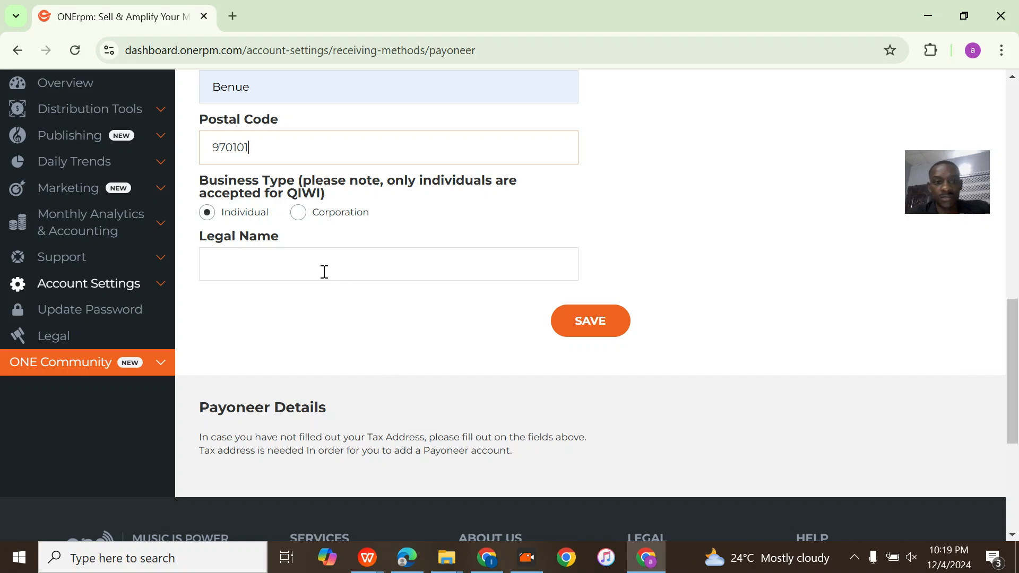
{"action": "type", "text": "aN"}
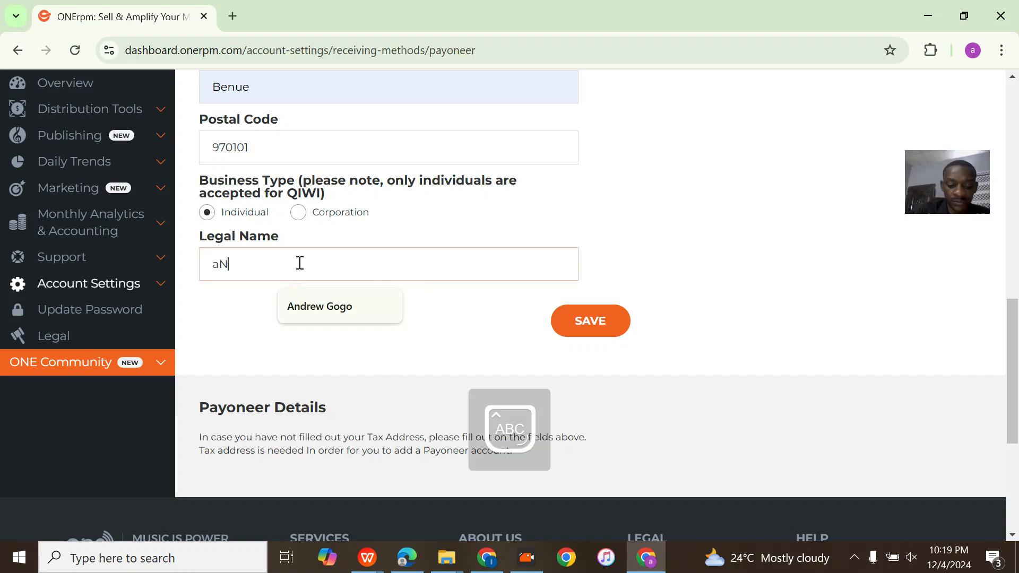
{"action": "key", "text": "Backspace"}
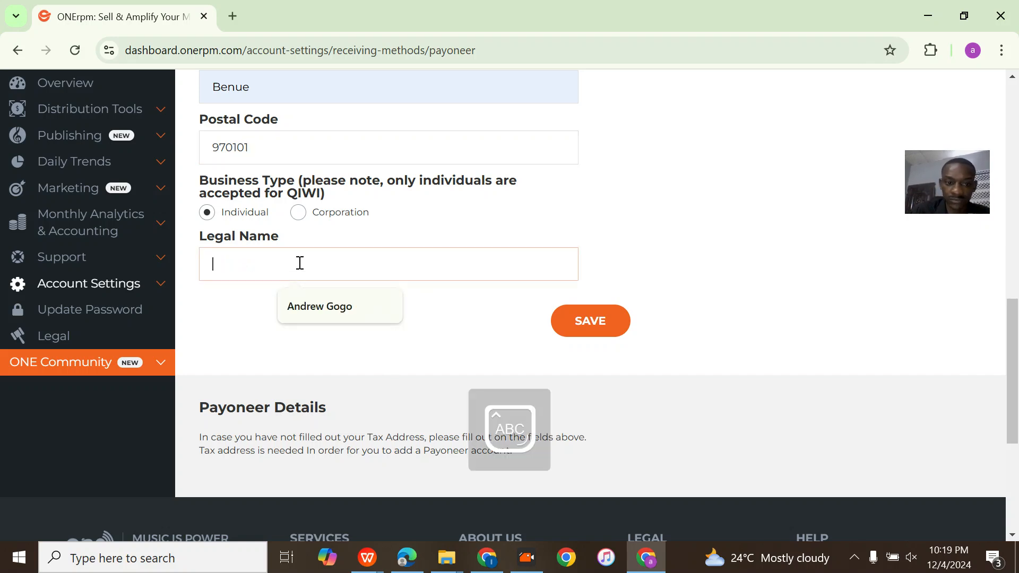
{"action": "left_click", "coordinate": [319, 306]}
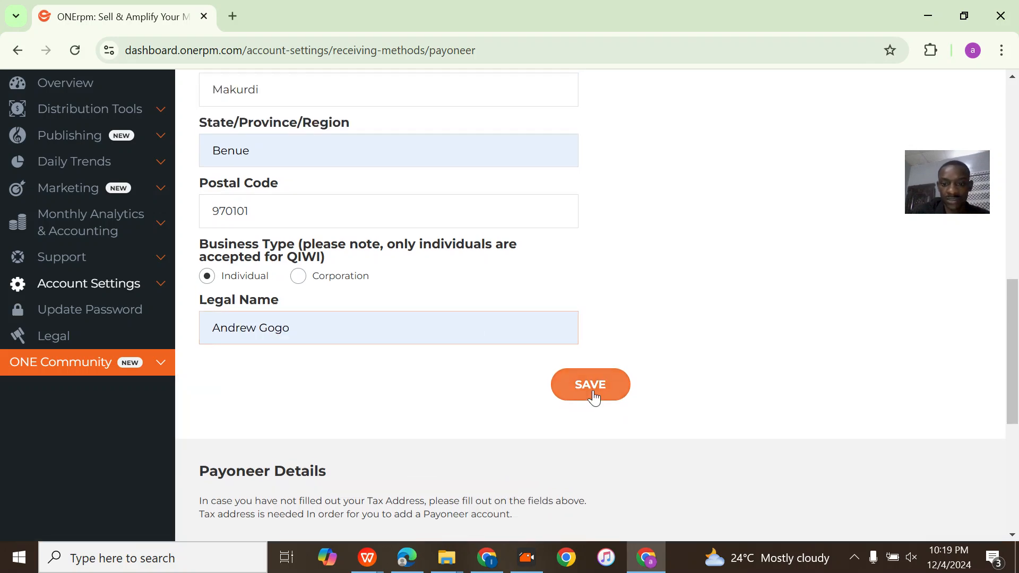
{"action": "left_click", "coordinate": [589, 384]}
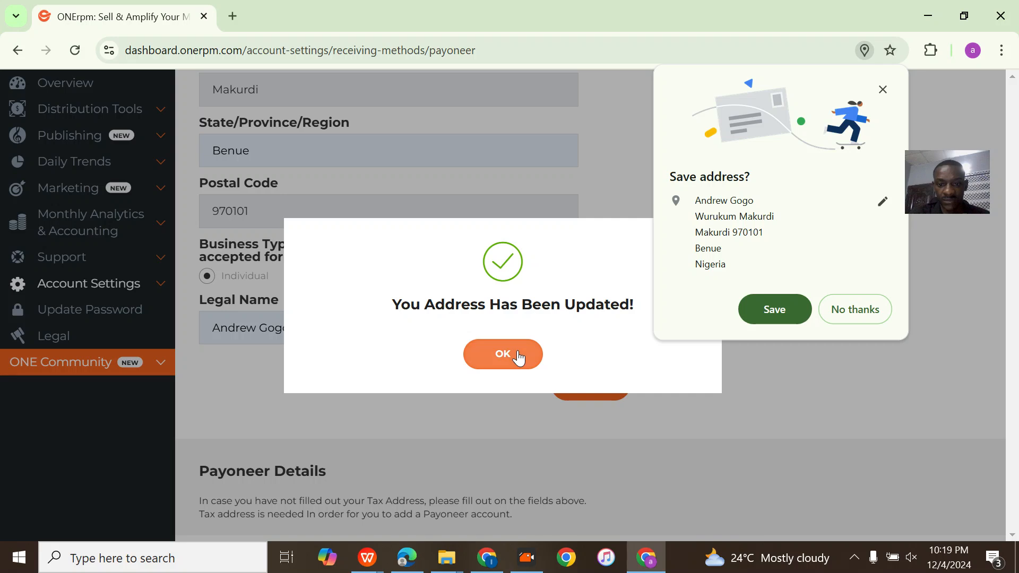
{"action": "left_click", "coordinate": [501, 354]}
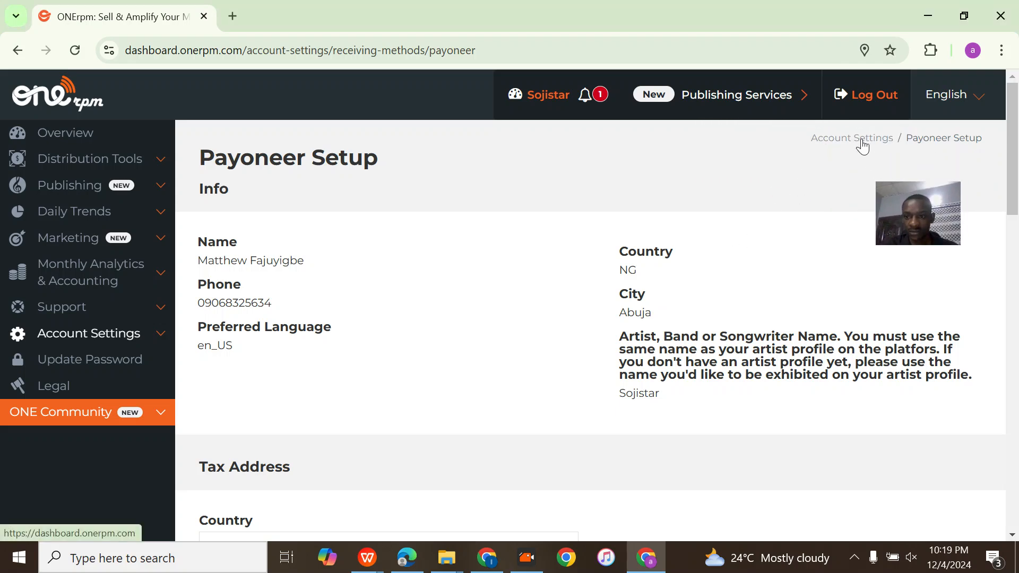
{"action": "left_click", "coordinate": [65, 133]}
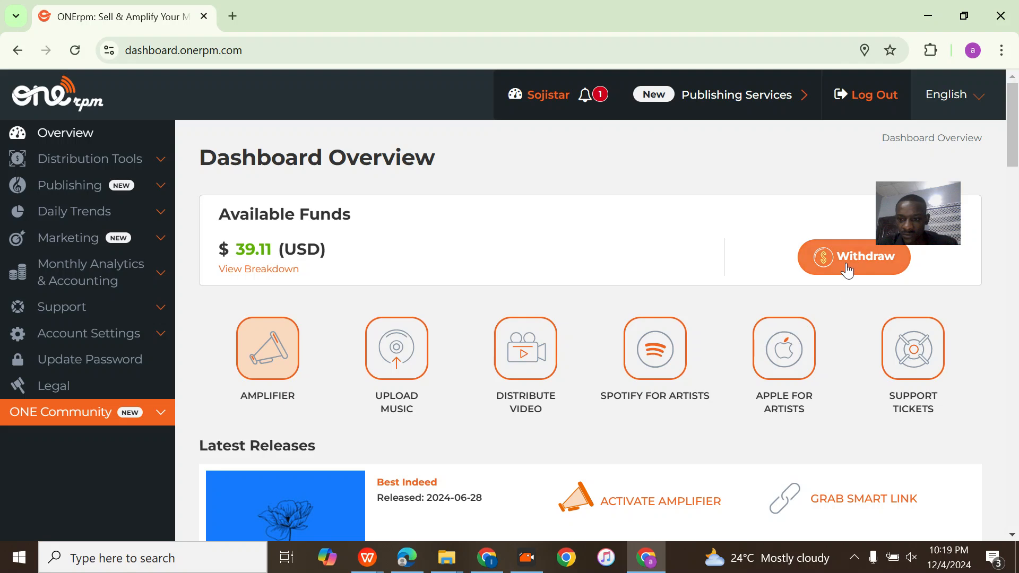
Retry the Payoneer withdrawal and reach Configure Payoneer Account on the setup page.
{"action": "left_click", "coordinate": [853, 257]}
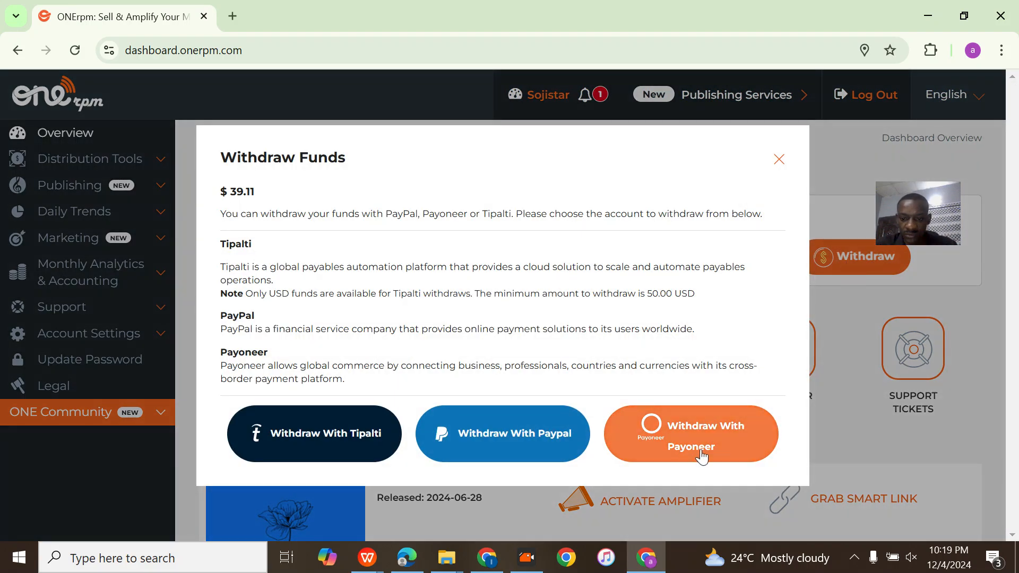
{"action": "left_click", "coordinate": [690, 433]}
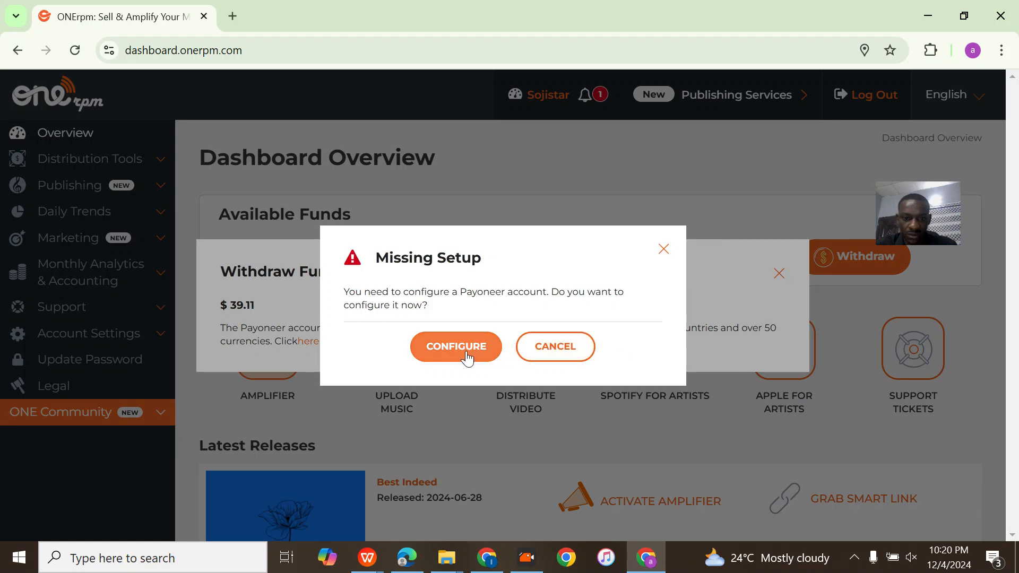
{"action": "left_click", "coordinate": [455, 346]}
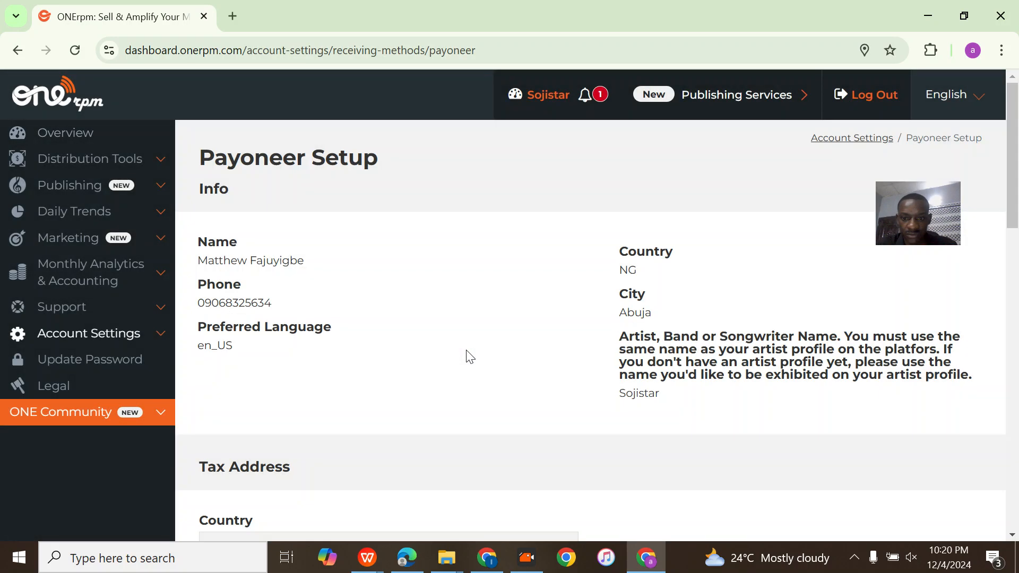
{"action": "scroll", "scroll_direction": "down", "scroll_amount": 3}
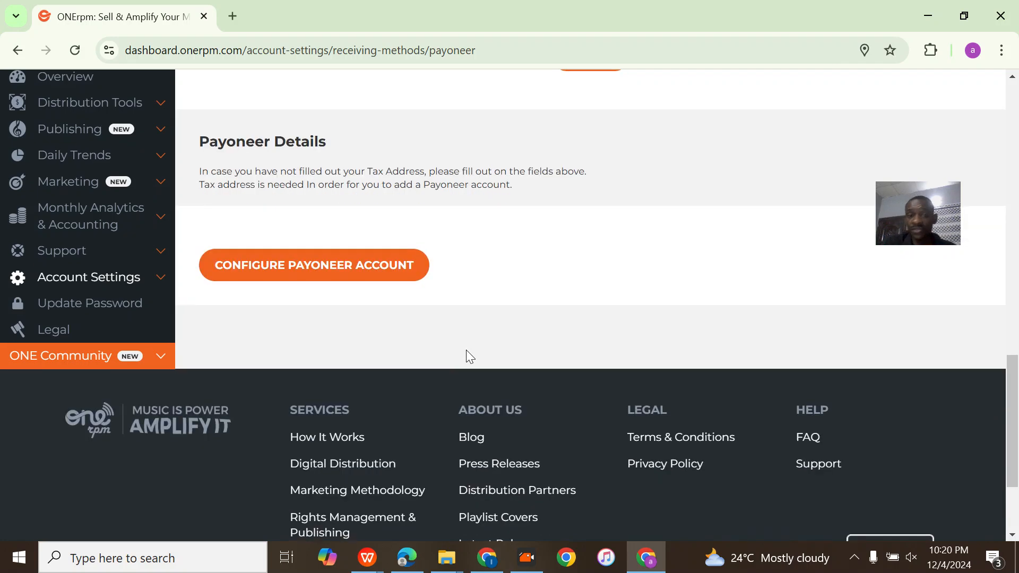
{"action": "left_click", "coordinate": [313, 264]}
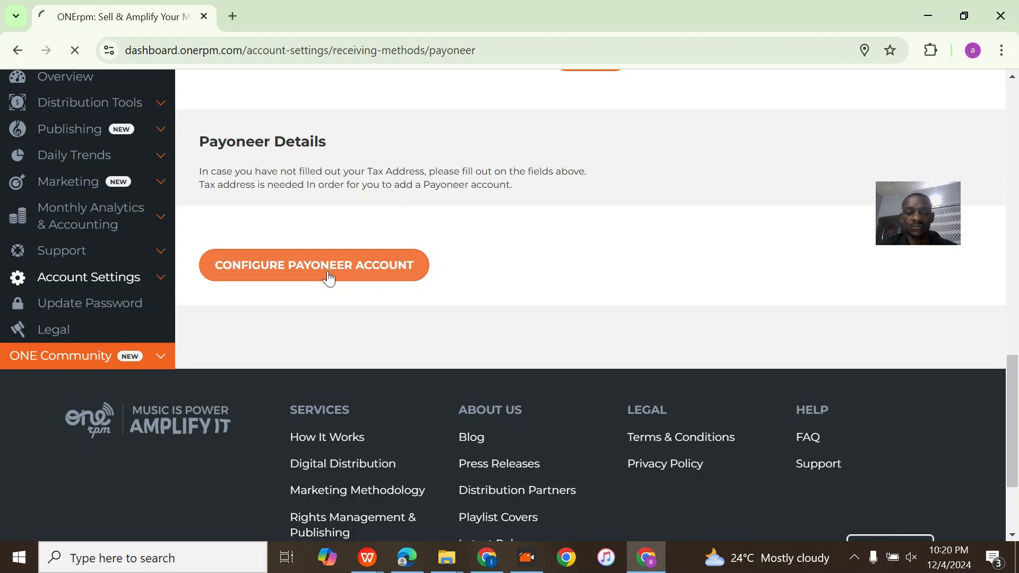
Choose Bank Transfers and sign in to the existing Payoneer account to link ONErpm.
{"action": "left_click", "coordinate": [313, 265]}
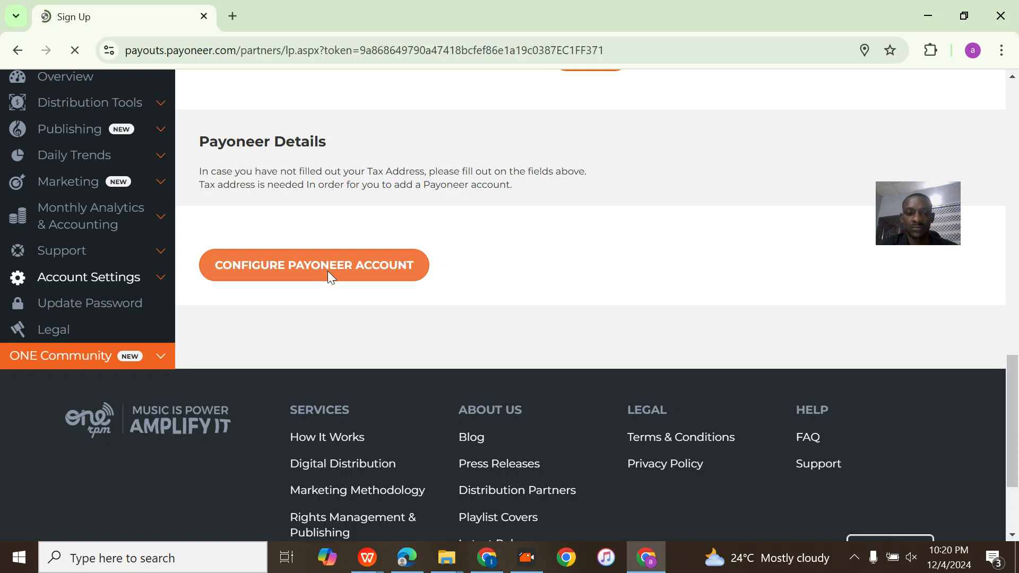
{"action": "left_click", "coordinate": [314, 266]}
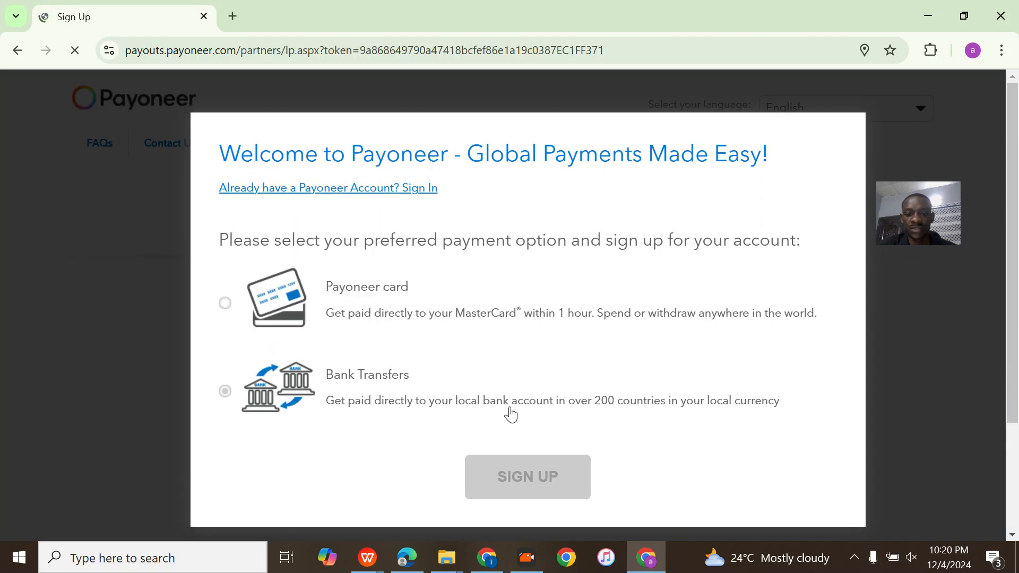
{"action": "left_click", "coordinate": [224, 302]}
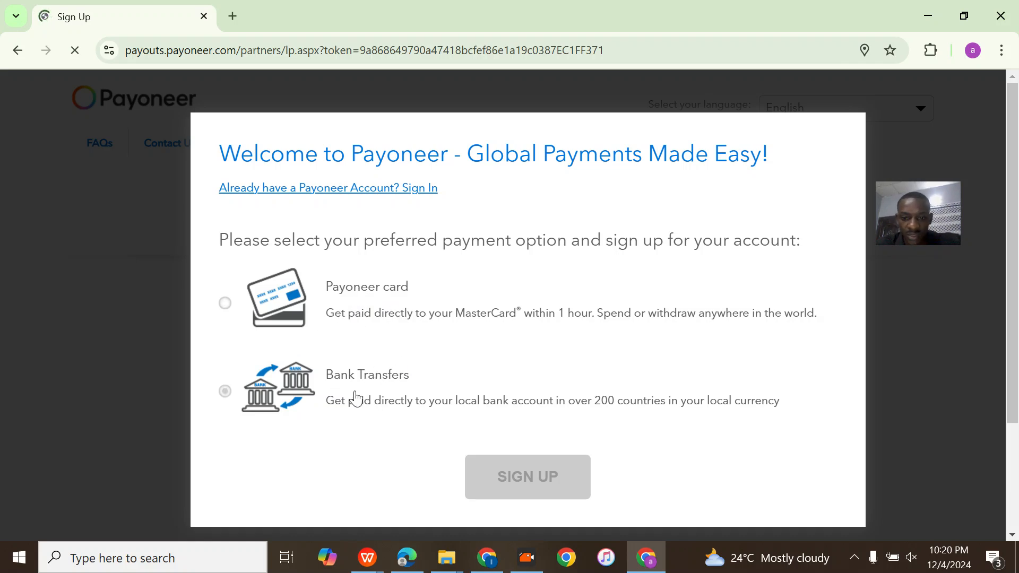
{"action": "left_click", "coordinate": [225, 390]}
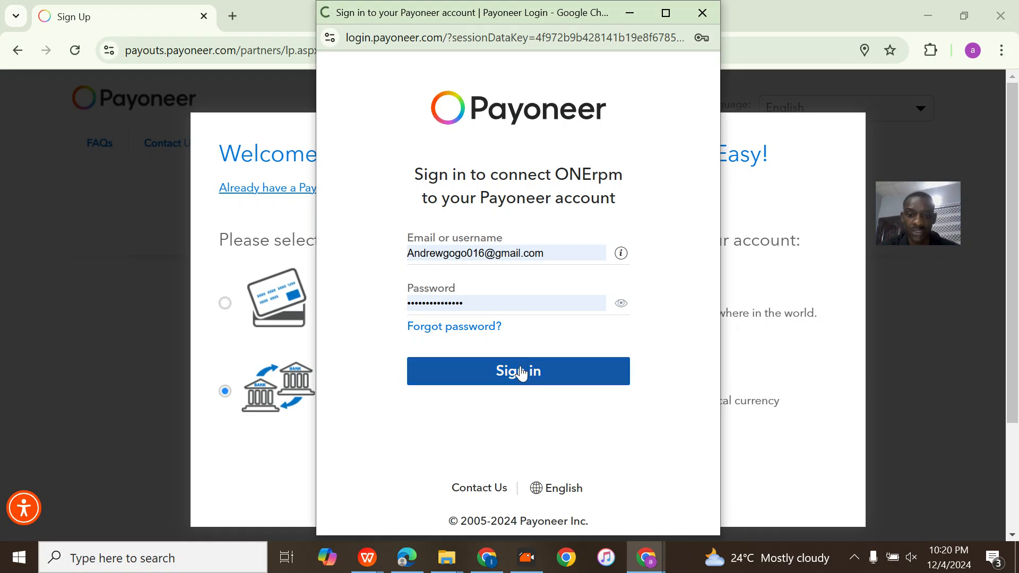
{"action": "left_click", "coordinate": [517, 371]}
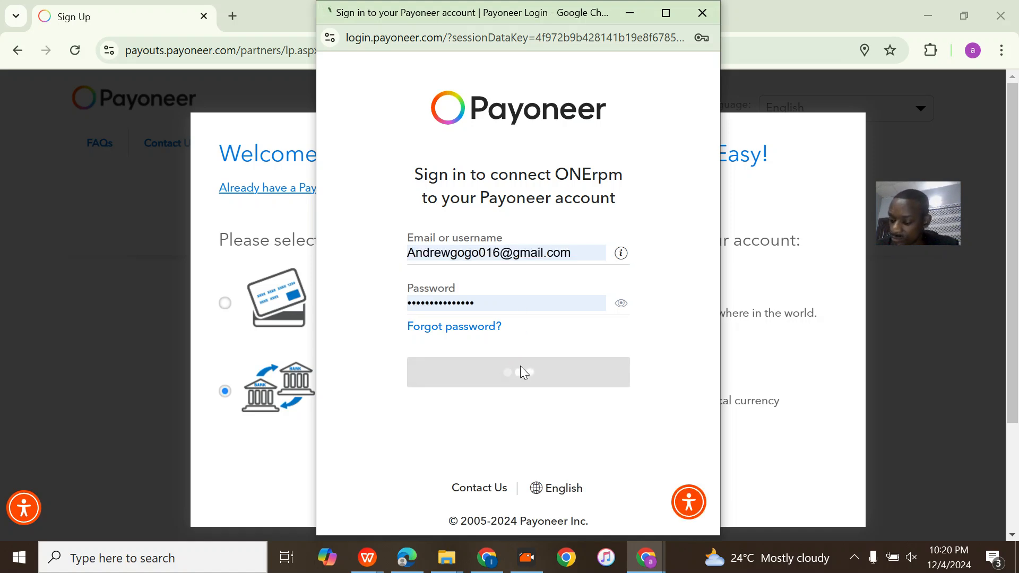
{"action": "left_click", "coordinate": [517, 371]}
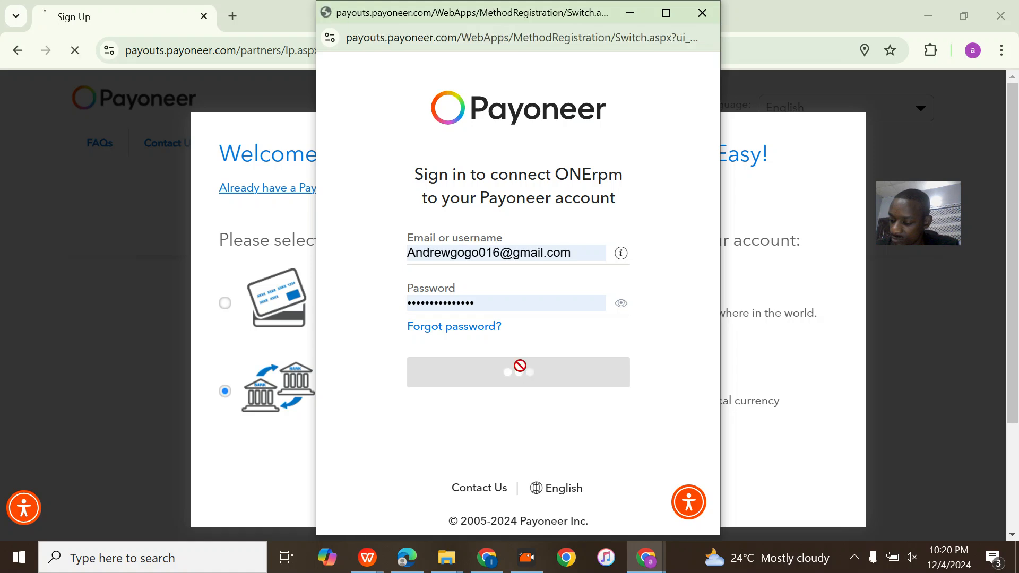
{"action": "left_click", "coordinate": [518, 371]}
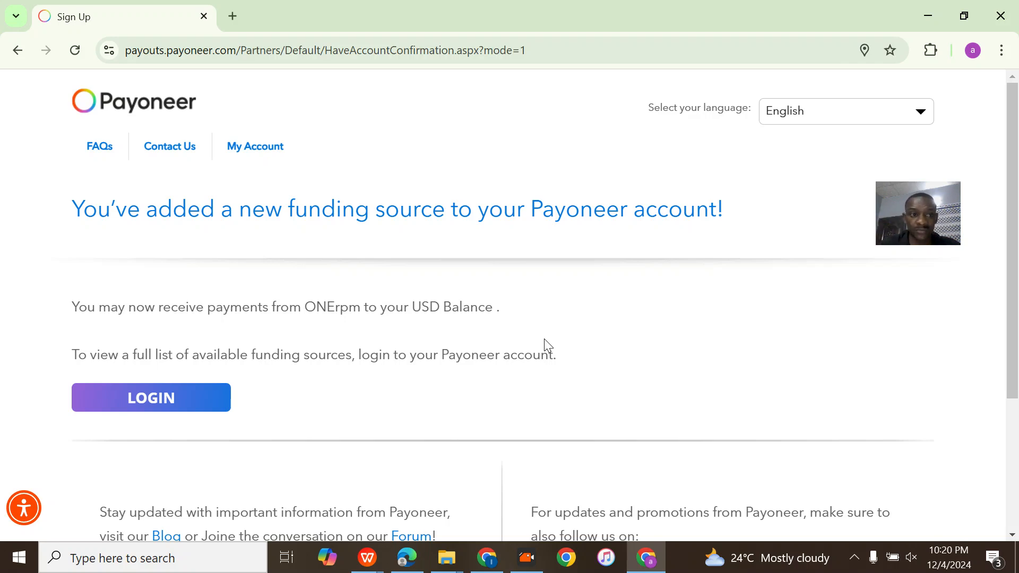
{"action": "left_click", "coordinate": [150, 397]}
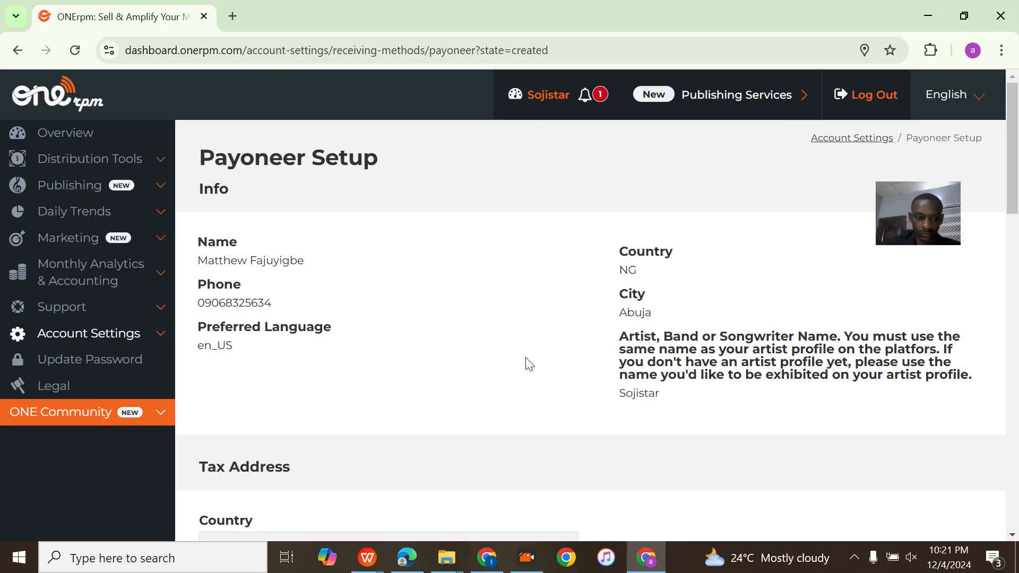
{"action": "scroll", "scroll_direction": "down", "scroll_amount": 3}
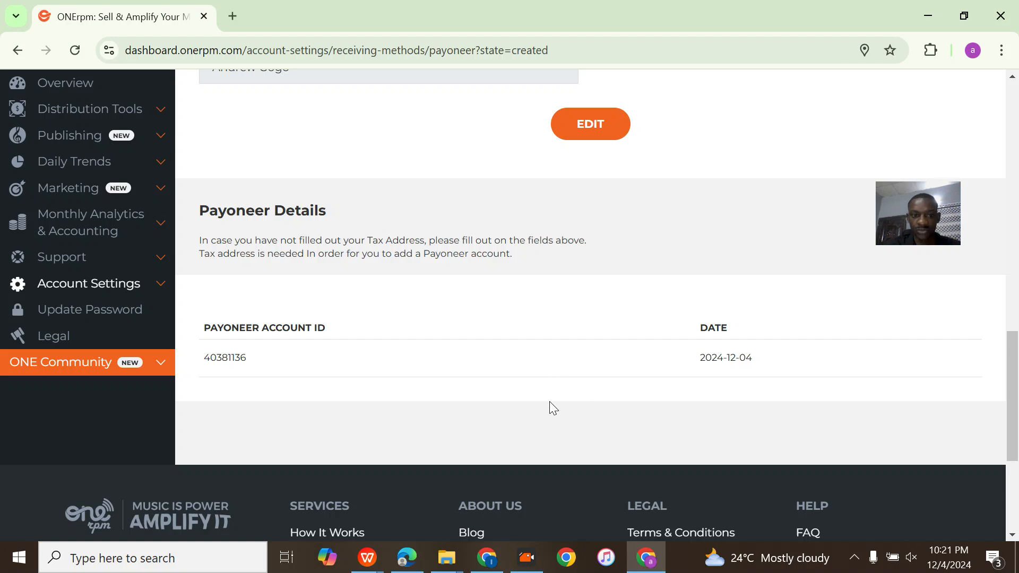
{"action": "mouse_move", "coordinate": [396, 343]}
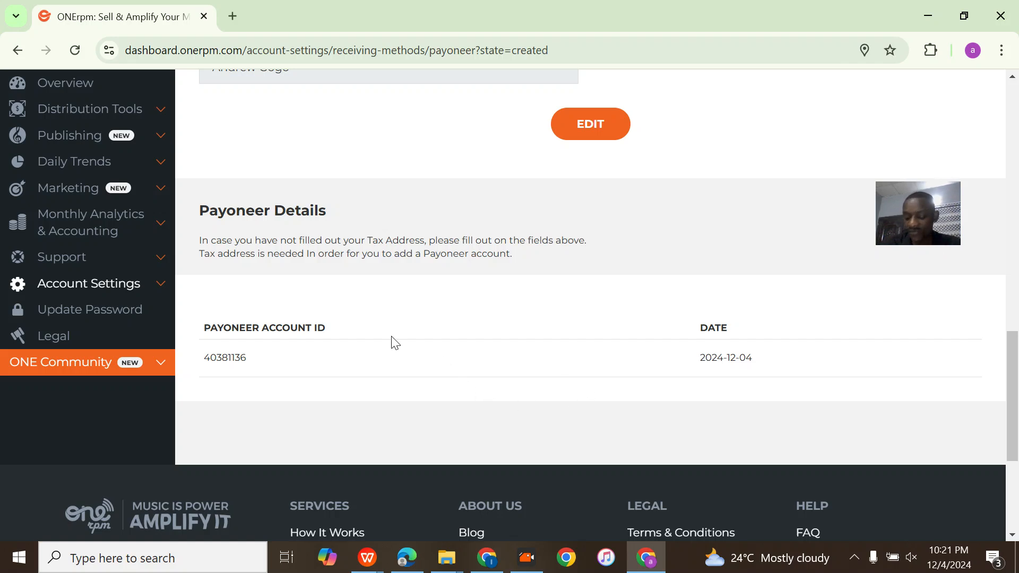
{"action": "scroll", "scroll_direction": "up", "scroll_amount": 3}
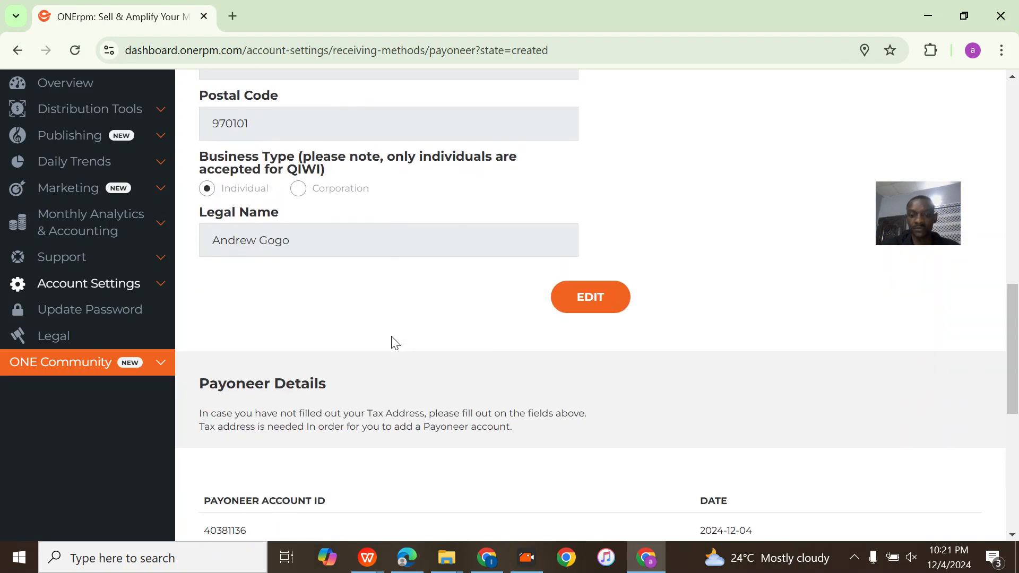
{"action": "scroll", "scroll_direction": "down", "scroll_amount": 3}
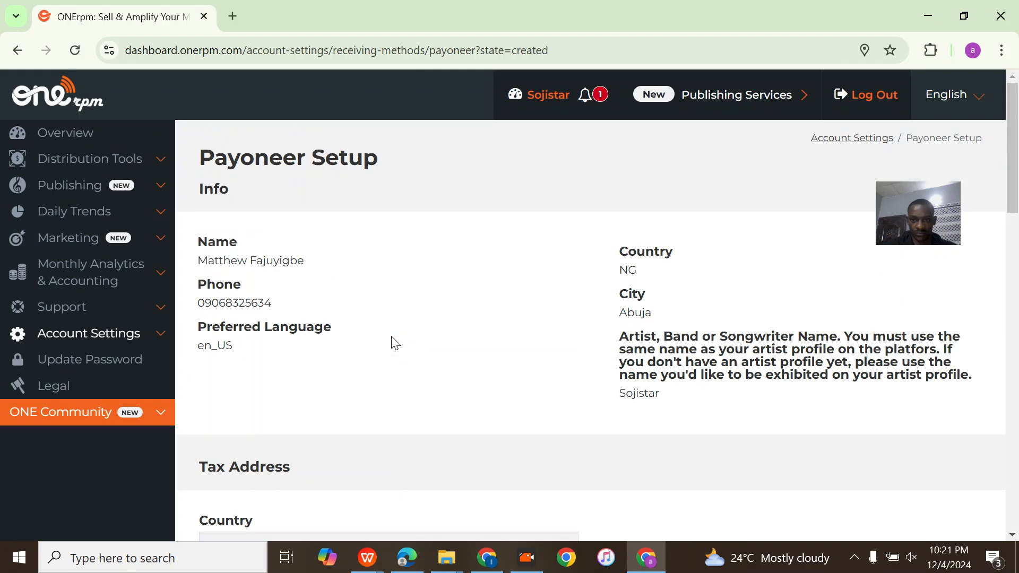
{"action": "mouse_move", "coordinate": [65, 133]}
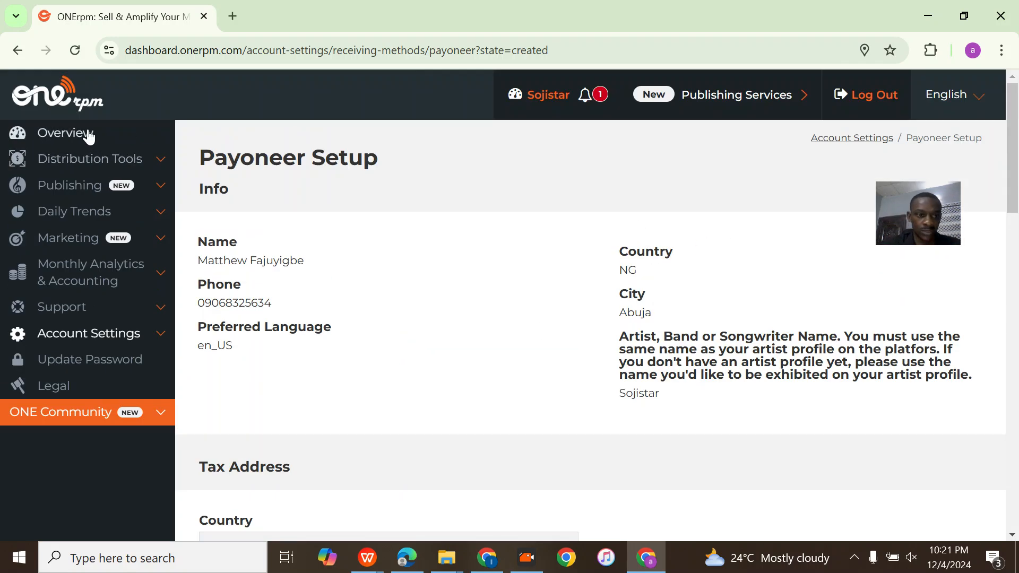
Request a $39.11 Payoneer withdrawal from the Overview, correcting the mistyped 0.39 amount.
{"action": "left_click", "coordinate": [59, 133]}
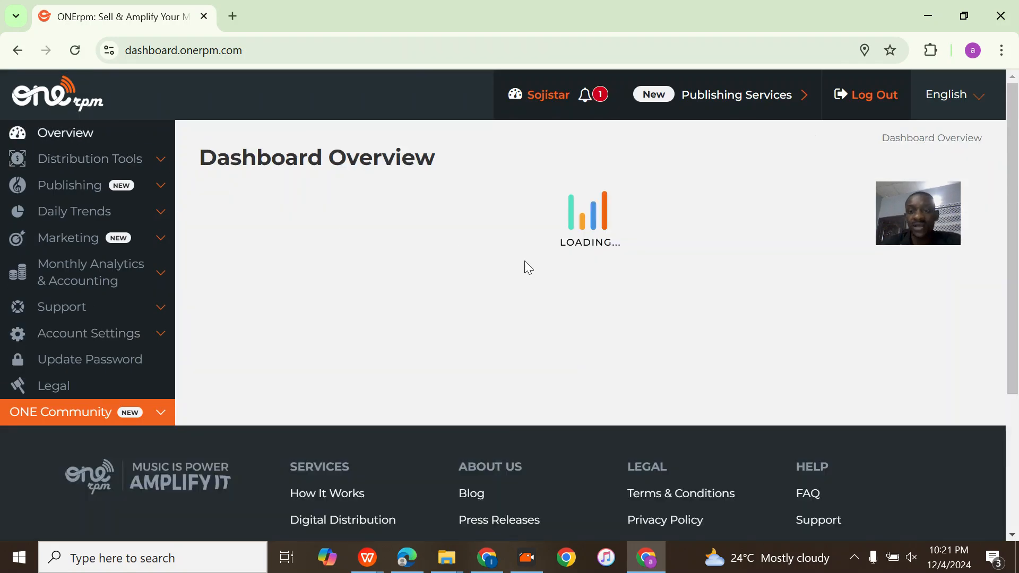
{"action": "mouse_move", "coordinate": [649, 287]}
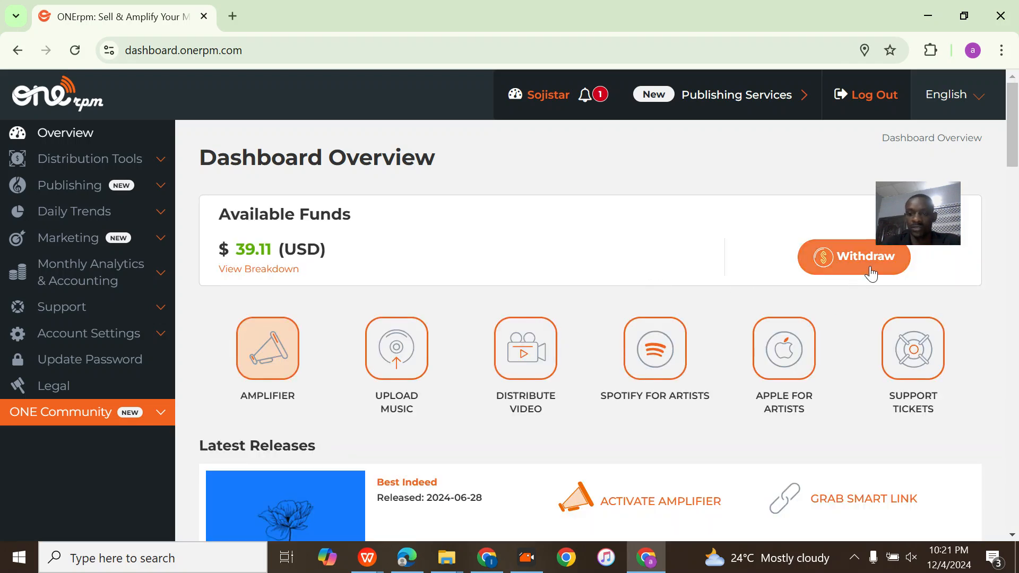
{"action": "left_click", "coordinate": [853, 257]}
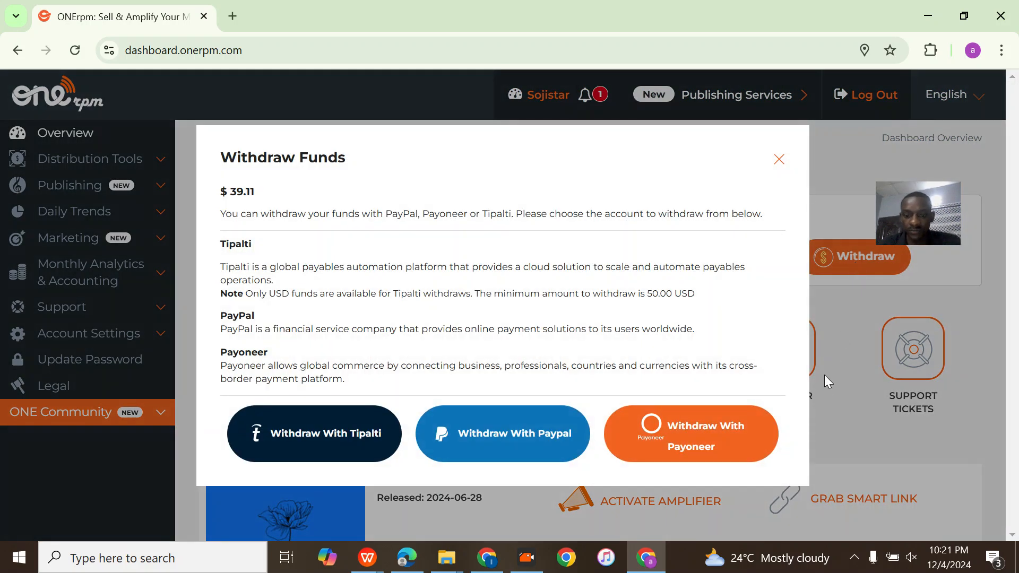
{"action": "left_click", "coordinate": [689, 433]}
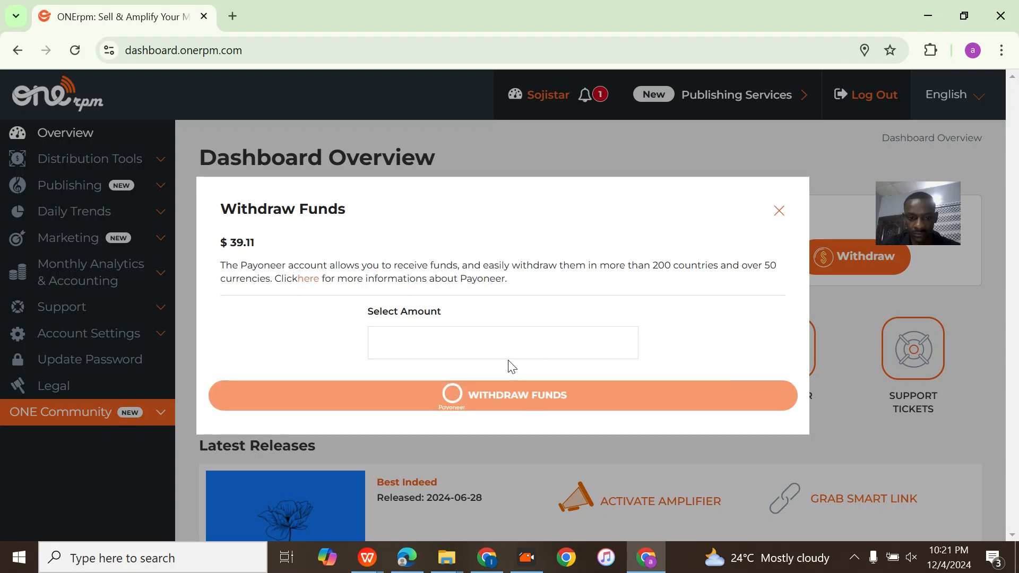
{"action": "left_click", "coordinate": [502, 342]}
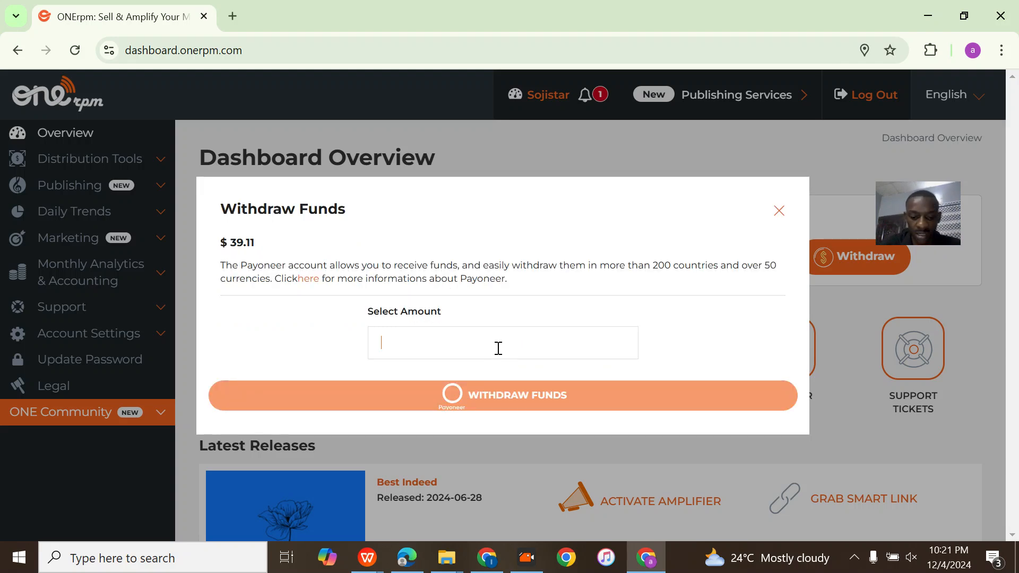
{"action": "type", "text": "0.39"}
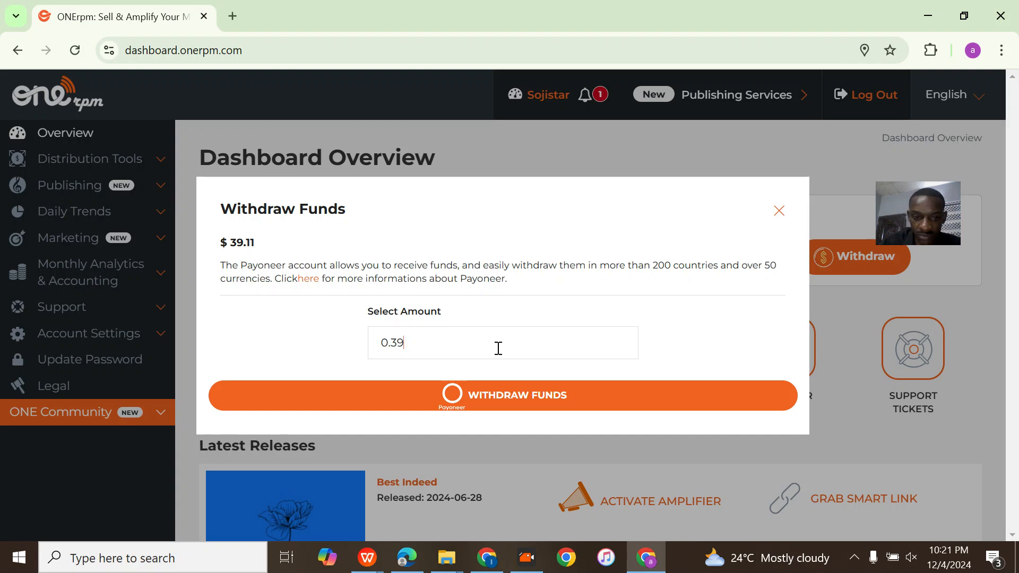
{"action": "type", "text": "39.11"}
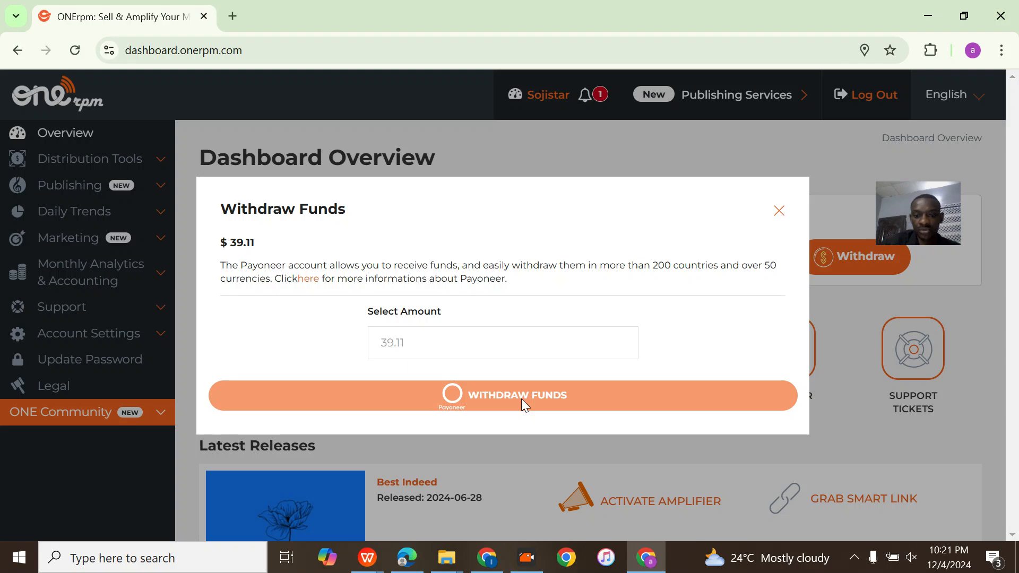
{"action": "left_click", "coordinate": [503, 394]}
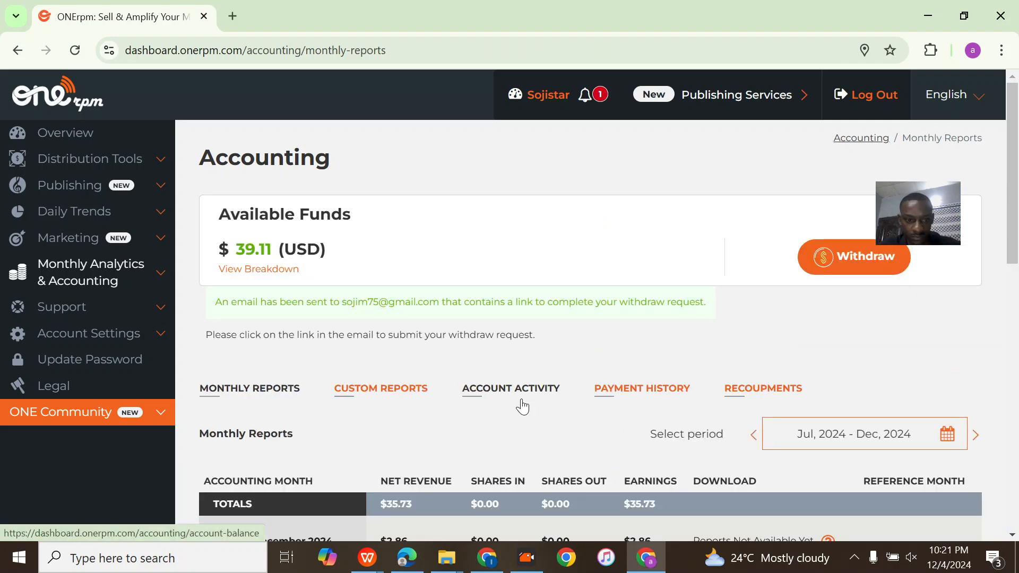
{"action": "scroll", "scroll_direction": "down", "scroll_amount": 3}
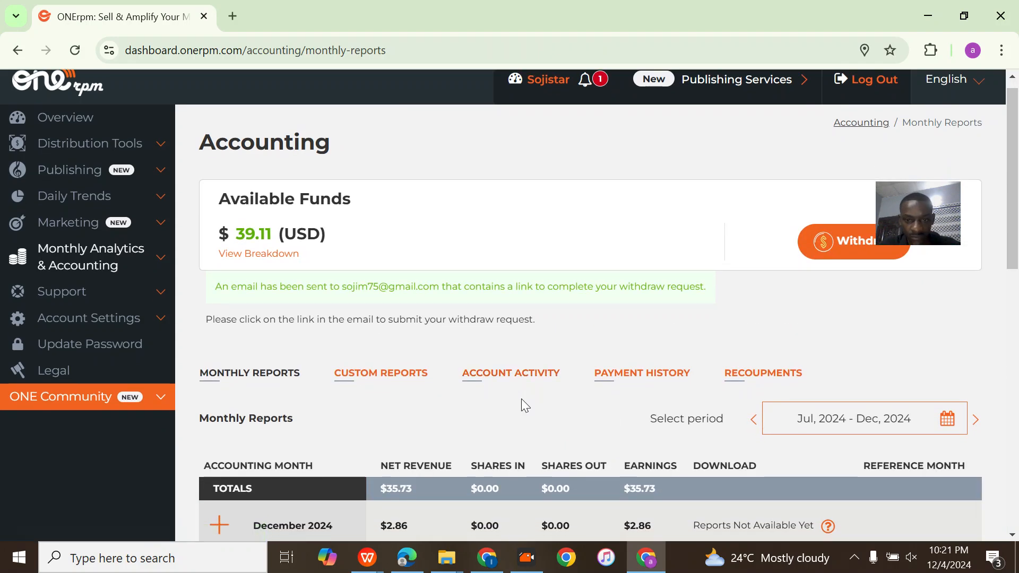